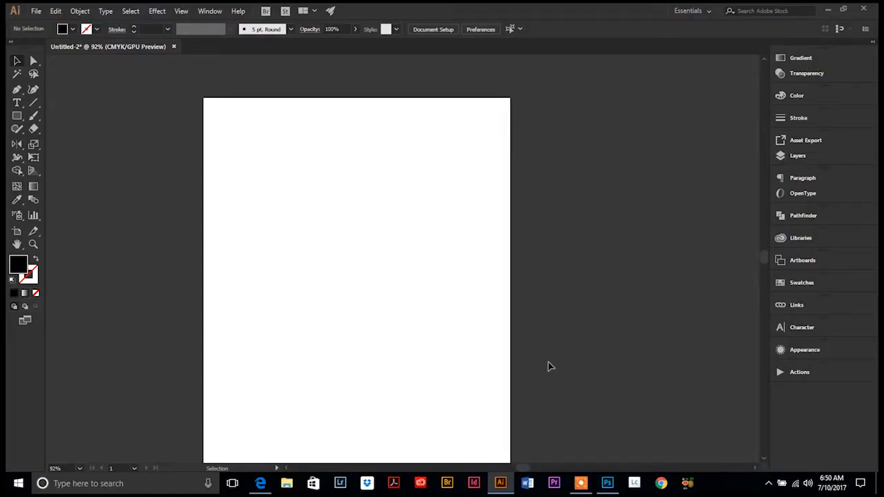
{"action": "mouse_move", "coordinate": [547, 362]}
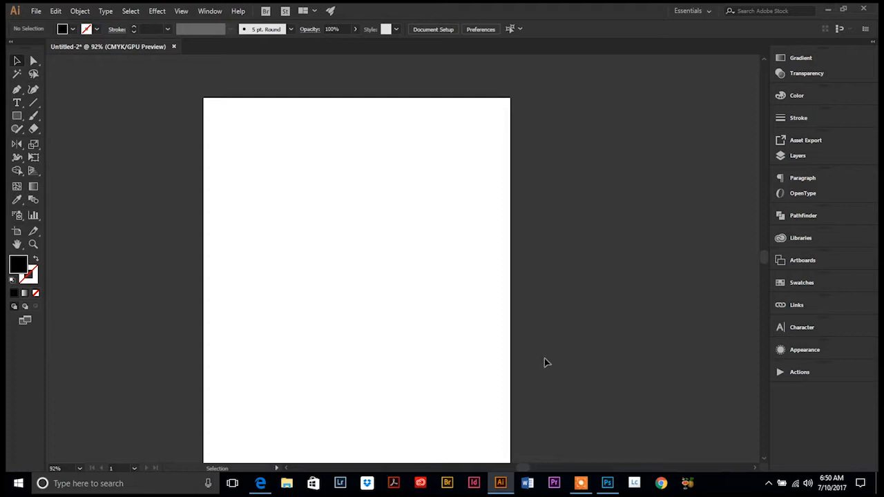
{"action": "mouse_move", "coordinate": [588, 326]}
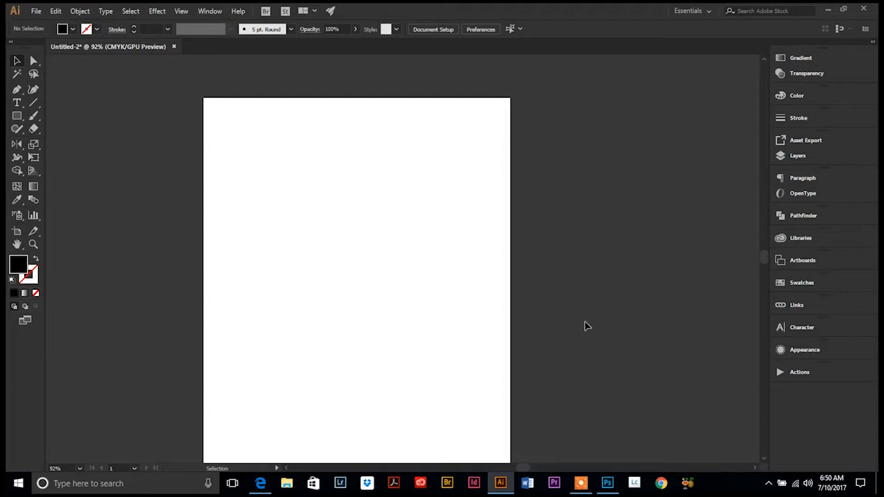
{"action": "mouse_move", "coordinate": [589, 326]}
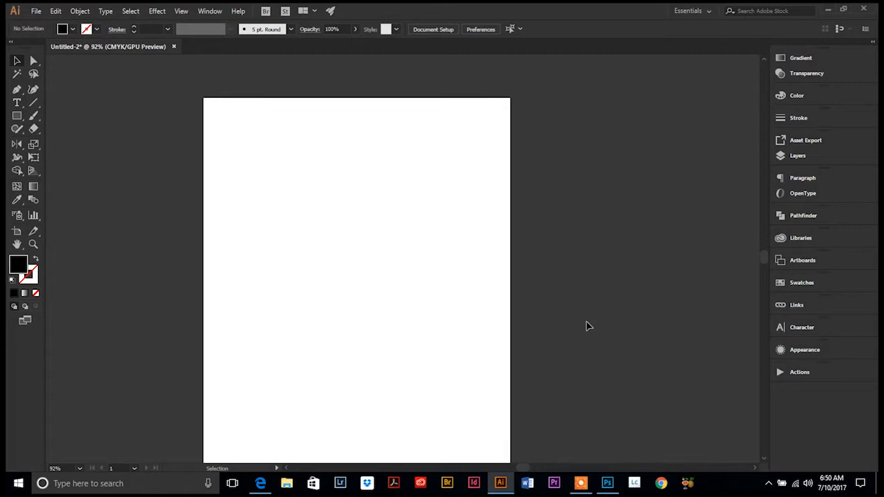
{"action": "mouse_move", "coordinate": [588, 326]}
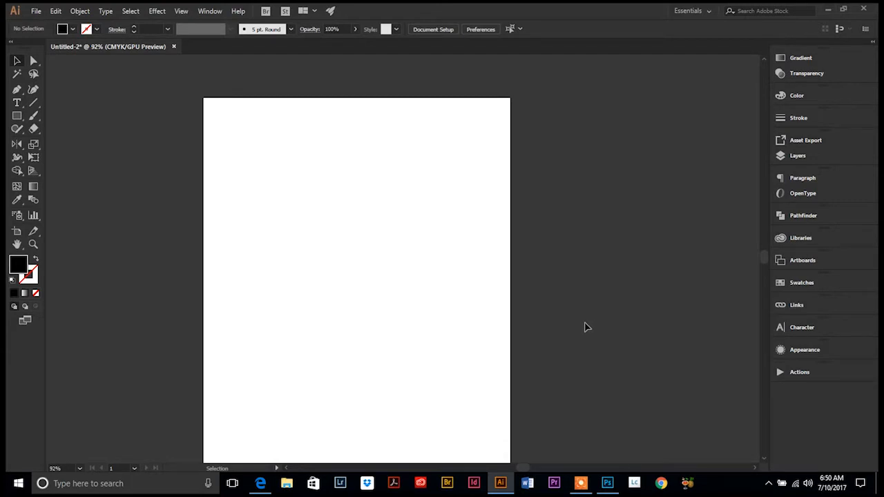
{"action": "mouse_move", "coordinate": [593, 334]}
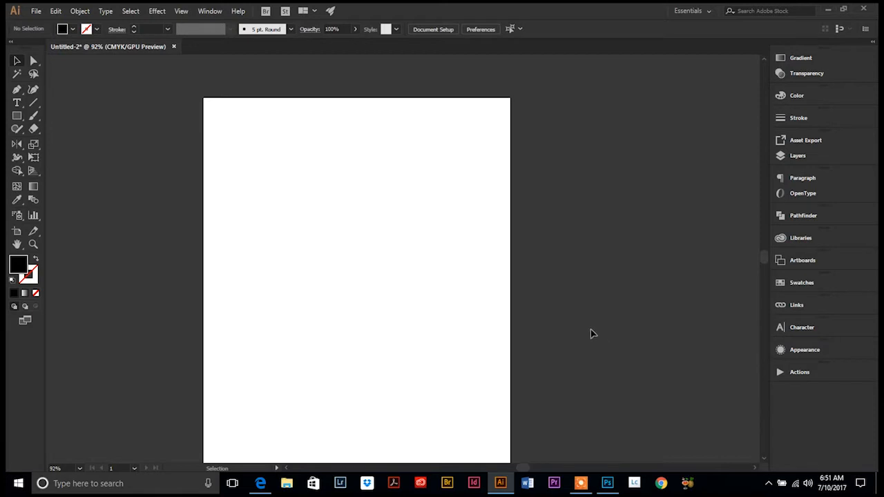
{"action": "mouse_move", "coordinate": [585, 313]}
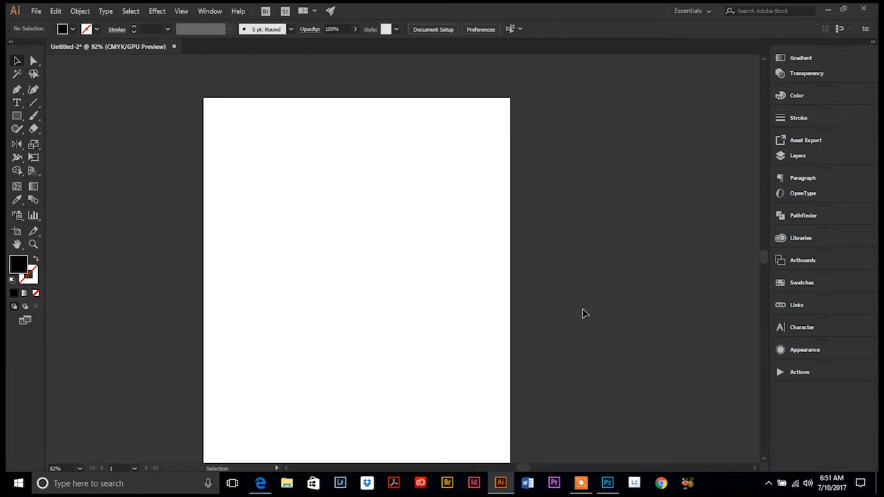
{"action": "mouse_move", "coordinate": [239, 10]}
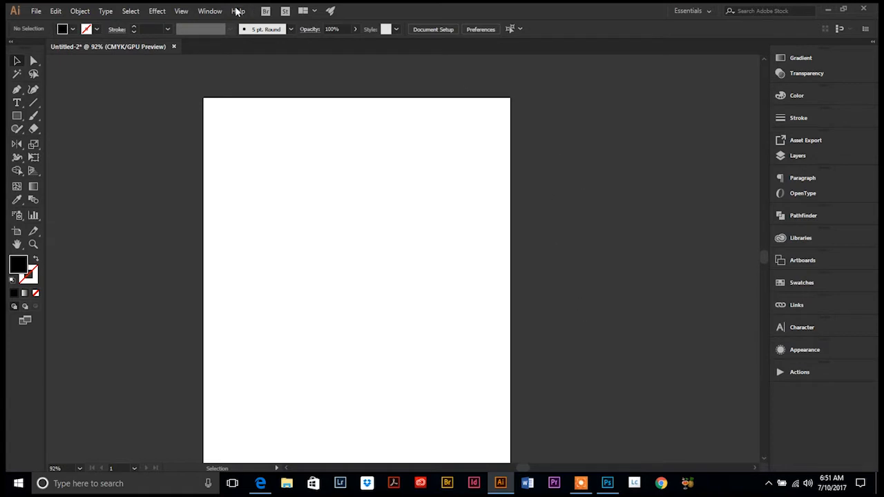
Show the Actions panel from the Window menu, listing the Default Actions set.
{"action": "left_click", "coordinate": [210, 11]}
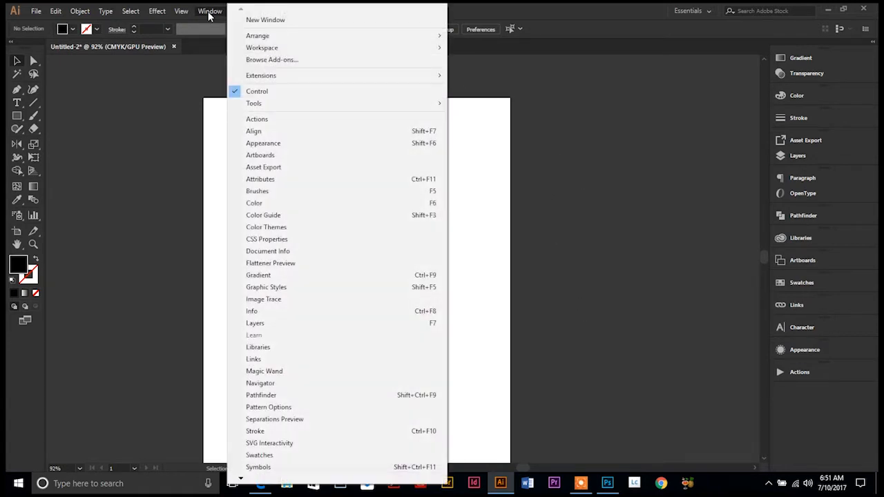
{"action": "left_click", "coordinate": [257, 119]}
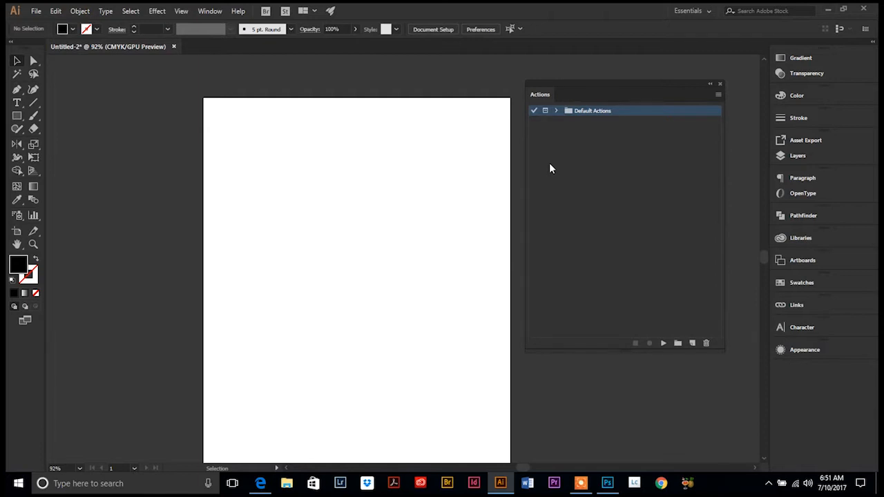
{"action": "mouse_move", "coordinate": [577, 149]}
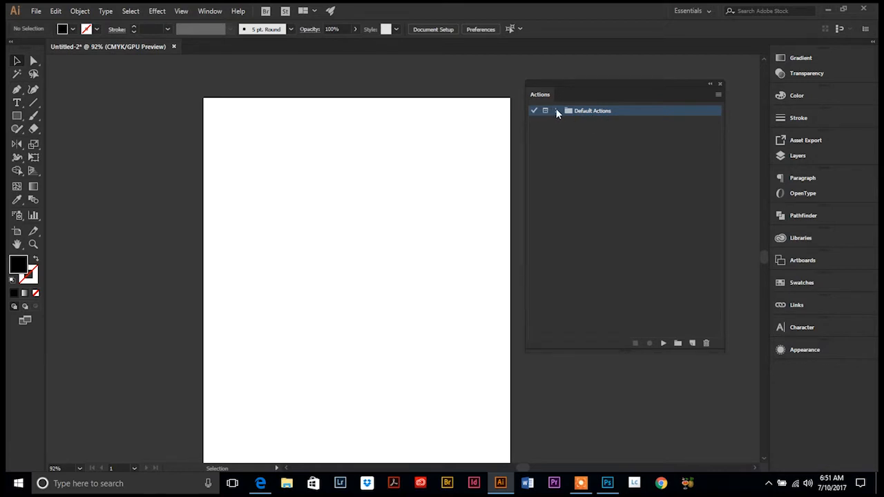
Expand Default Actions and the Opacity 60 action down to its Opacity: 60% step.
{"action": "left_click", "coordinate": [557, 111]}
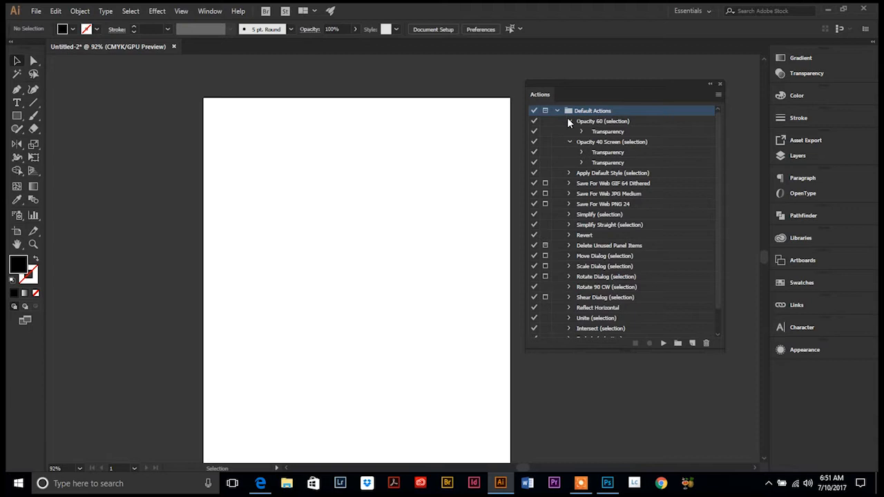
{"action": "left_click", "coordinate": [569, 142]}
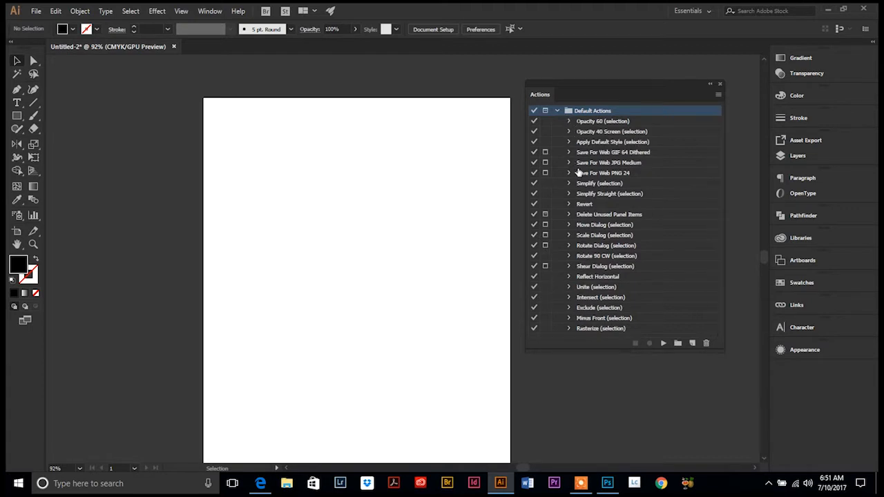
{"action": "mouse_move", "coordinate": [613, 318]}
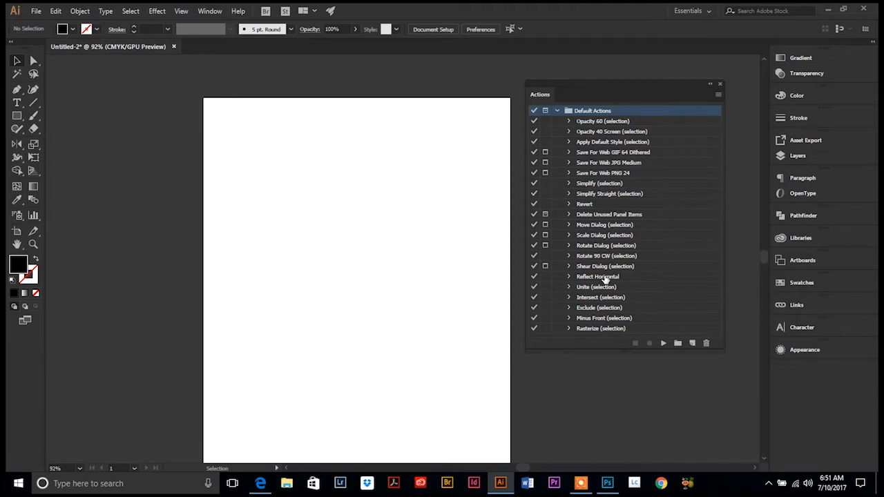
{"action": "mouse_move", "coordinate": [595, 210]}
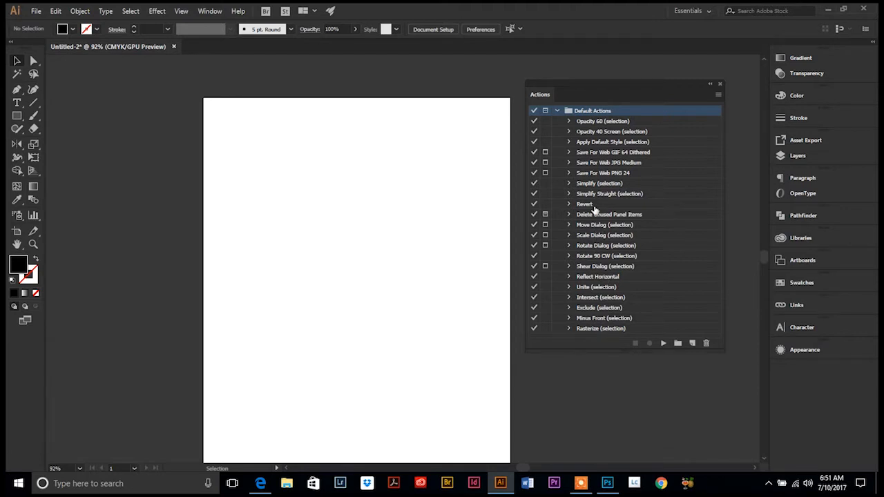
{"action": "mouse_move", "coordinate": [586, 146]}
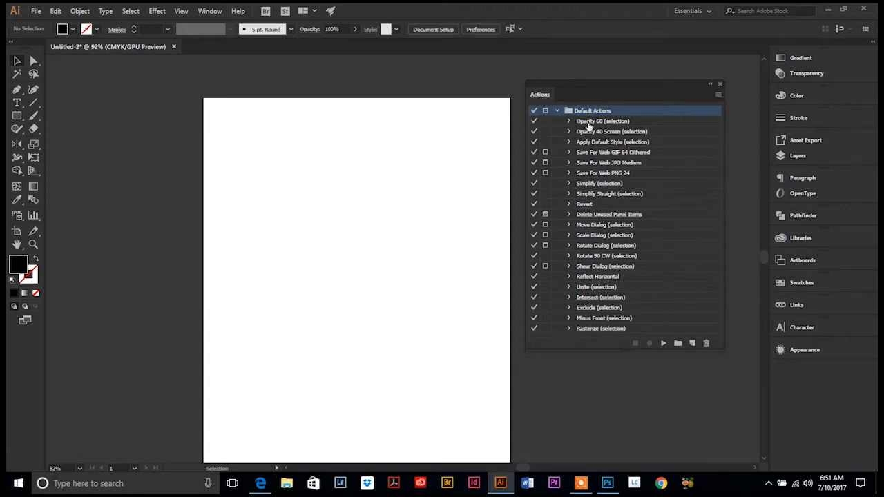
{"action": "mouse_move", "coordinate": [591, 190]}
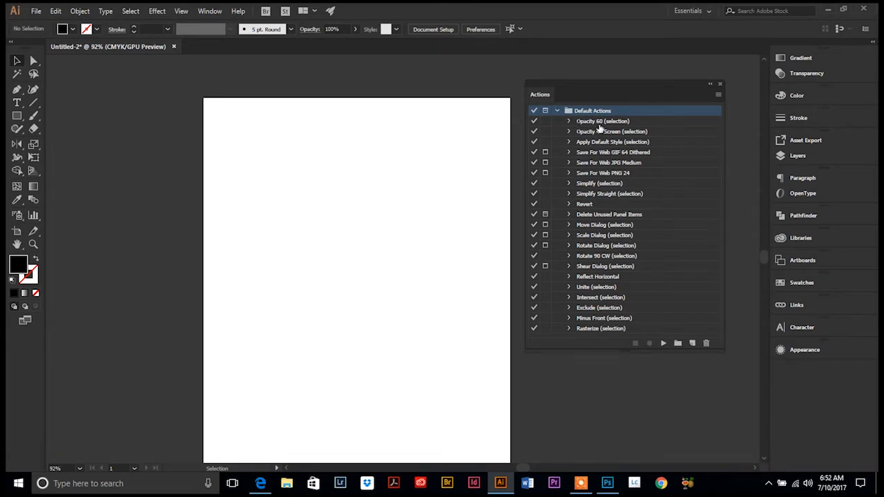
{"action": "left_click", "coordinate": [568, 121]}
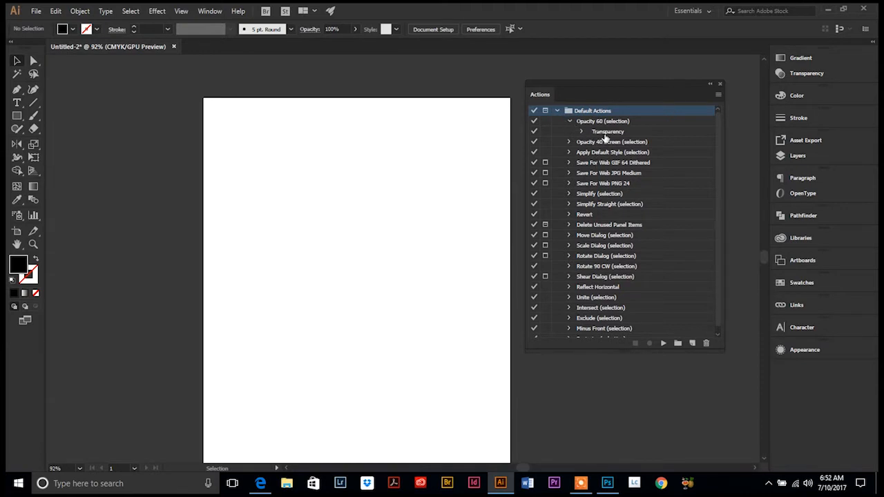
{"action": "left_click", "coordinate": [582, 131]}
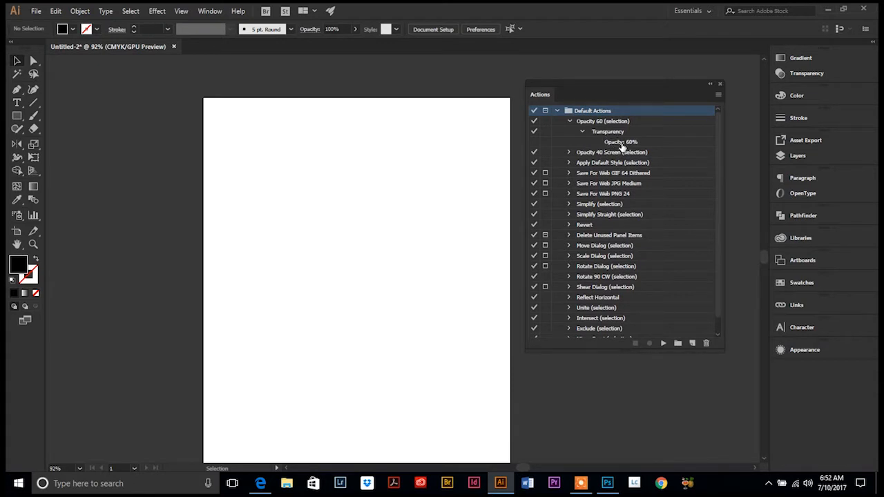
{"action": "mouse_move", "coordinate": [584, 133]}
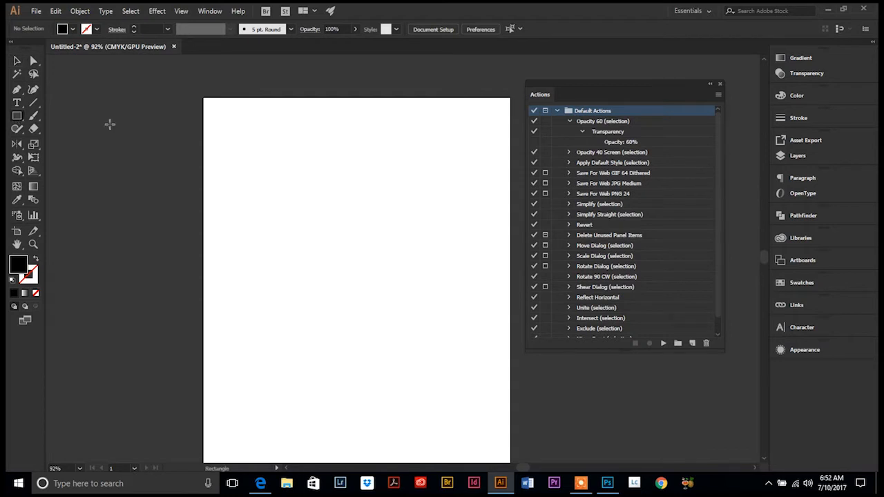
Draw a large black rectangle at upper left, trying 60% opacity then restoring 100%.
{"action": "left_click_drag", "start_coordinate": [250, 146], "coordinate": [399, 311]}
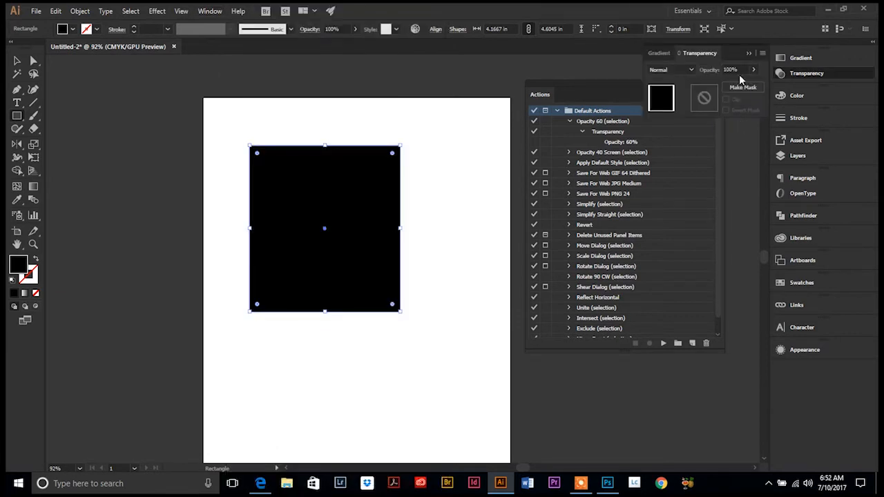
{"action": "left_click", "coordinate": [734, 69]}
{"action": "type", "text": "60"}
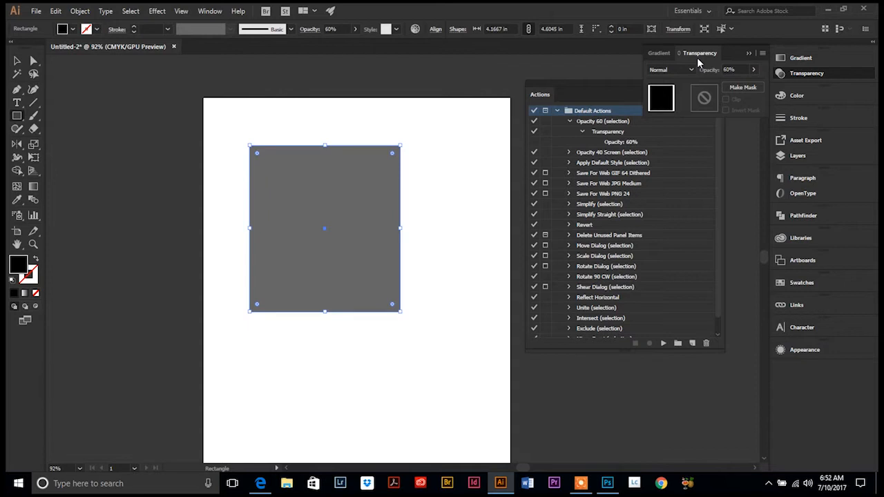
{"action": "left_click", "coordinate": [732, 69]}
{"action": "type", "text": "100"}
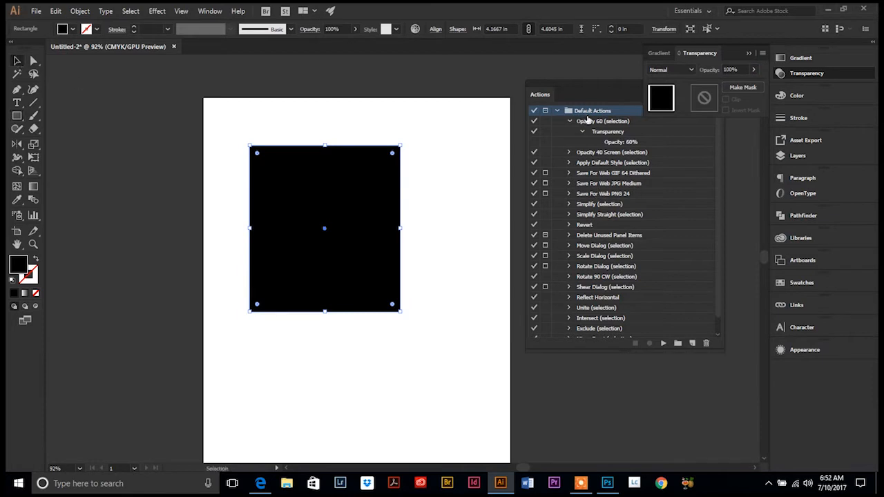
Play the Opacity 60 action, turning the black rectangle gray at 60% opacity.
{"action": "left_click", "coordinate": [603, 121]}
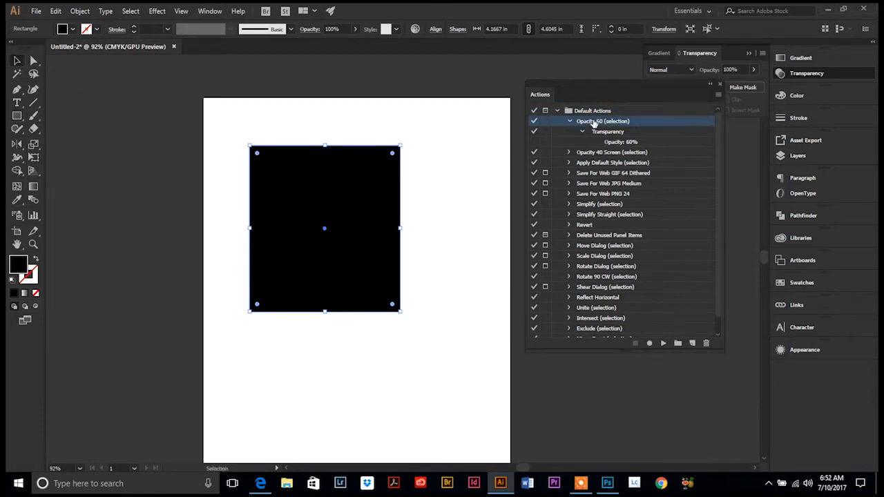
{"action": "mouse_move", "coordinate": [664, 343]}
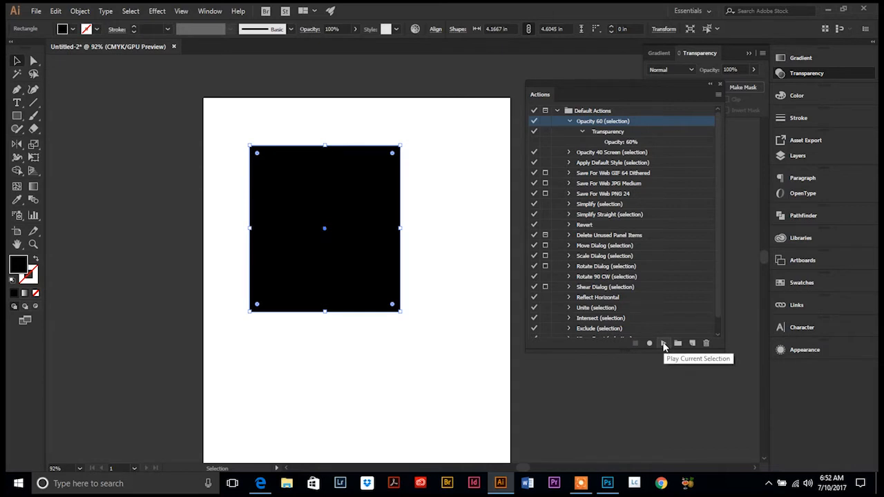
{"action": "left_click", "coordinate": [663, 343]}
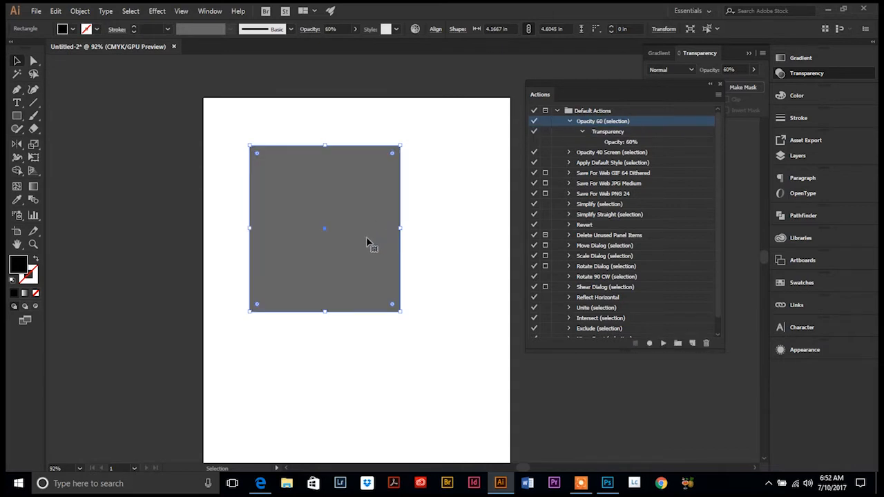
{"action": "mouse_move", "coordinate": [442, 224]}
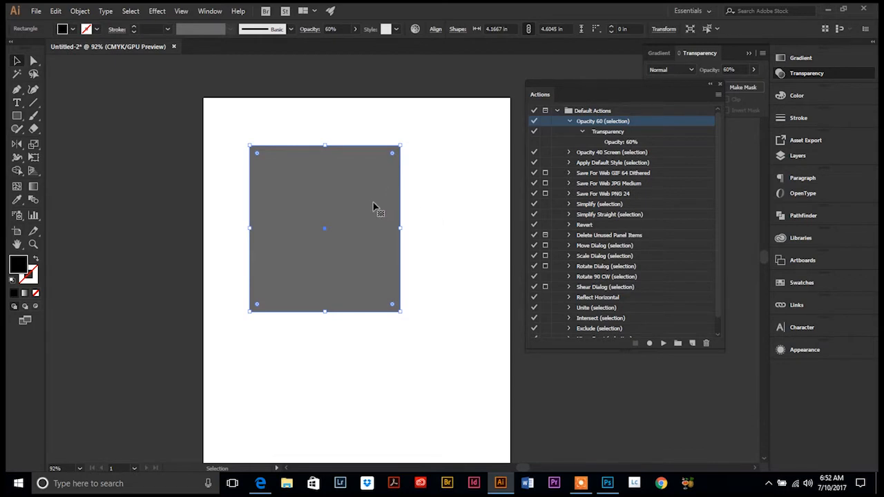
{"action": "mouse_move", "coordinate": [368, 208]}
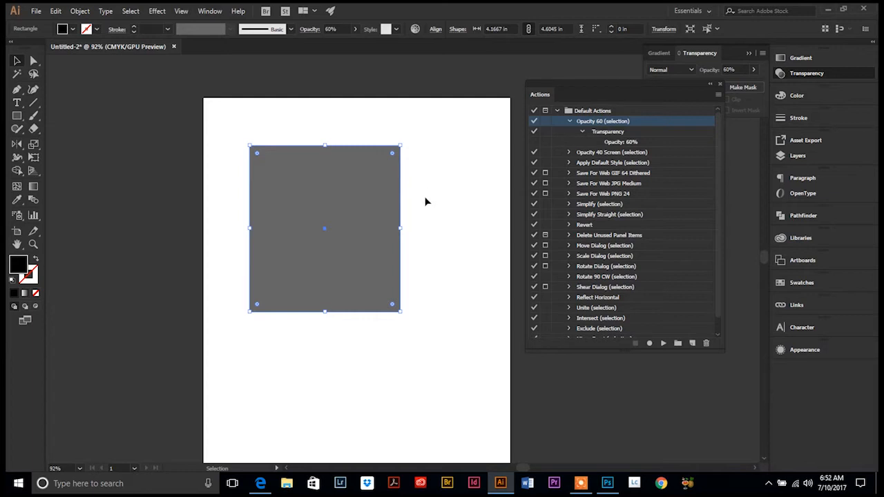
{"action": "mouse_move", "coordinate": [423, 205]}
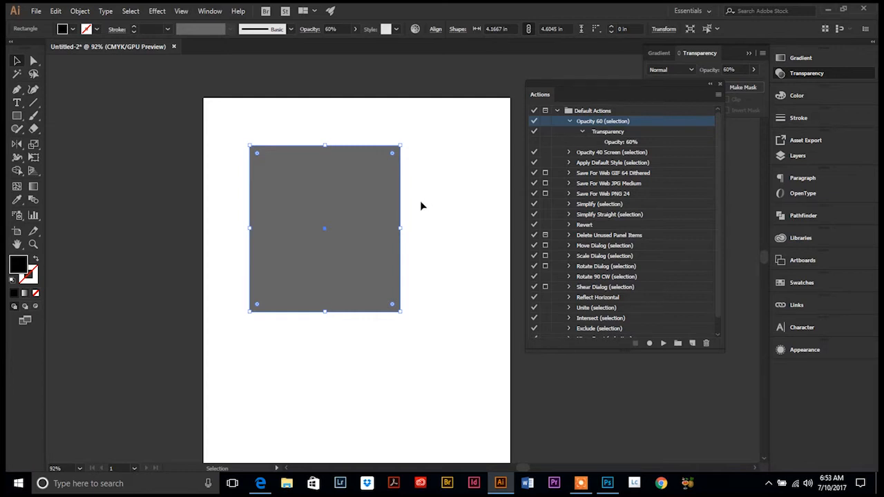
{"action": "mouse_move", "coordinate": [420, 207]}
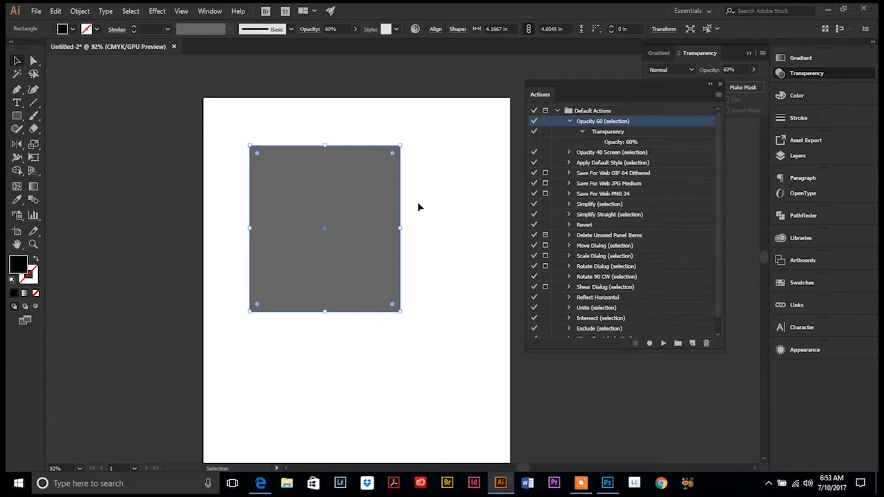
{"action": "mouse_move", "coordinate": [415, 226]}
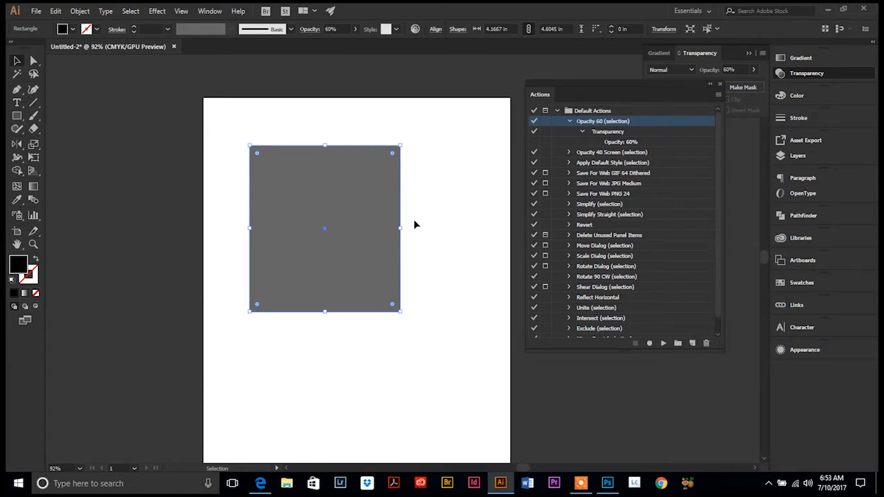
{"action": "mouse_move", "coordinate": [415, 225]}
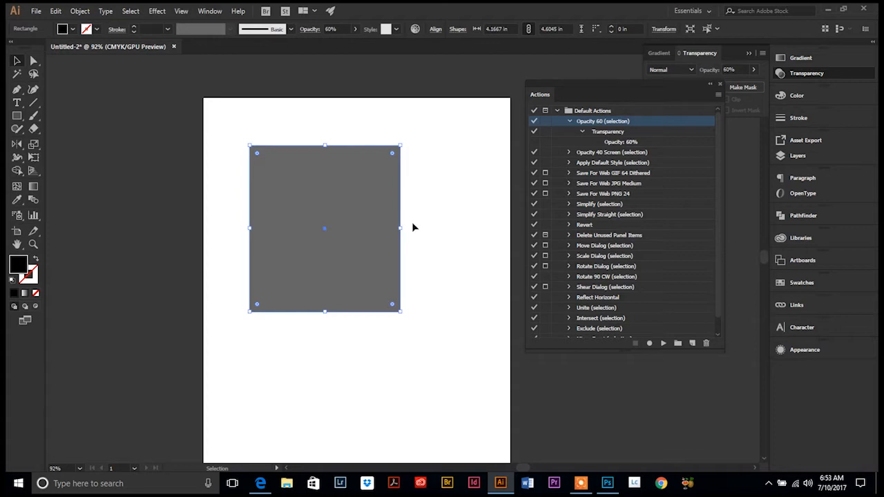
{"action": "mouse_move", "coordinate": [418, 232]}
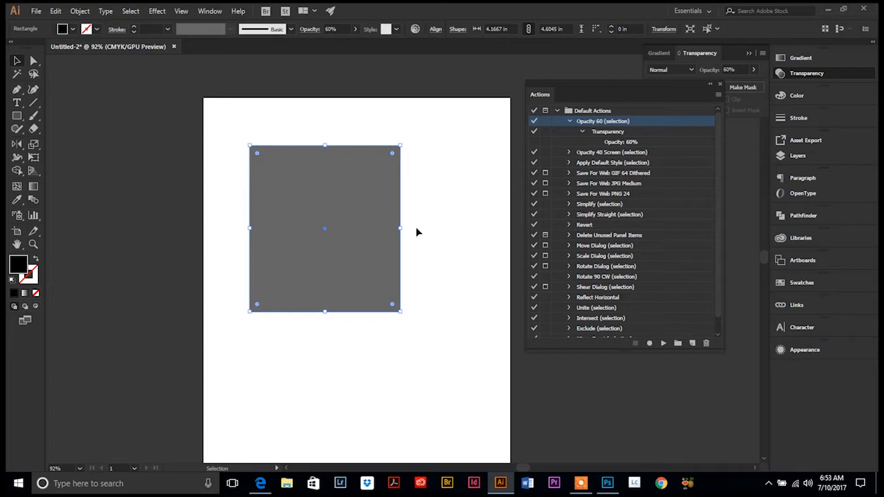
{"action": "mouse_move", "coordinate": [415, 235]}
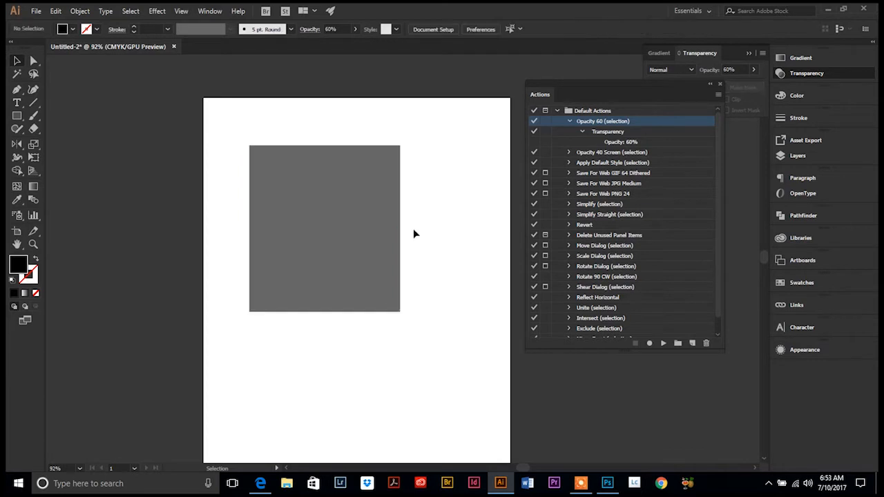
{"action": "mouse_move", "coordinate": [408, 237]}
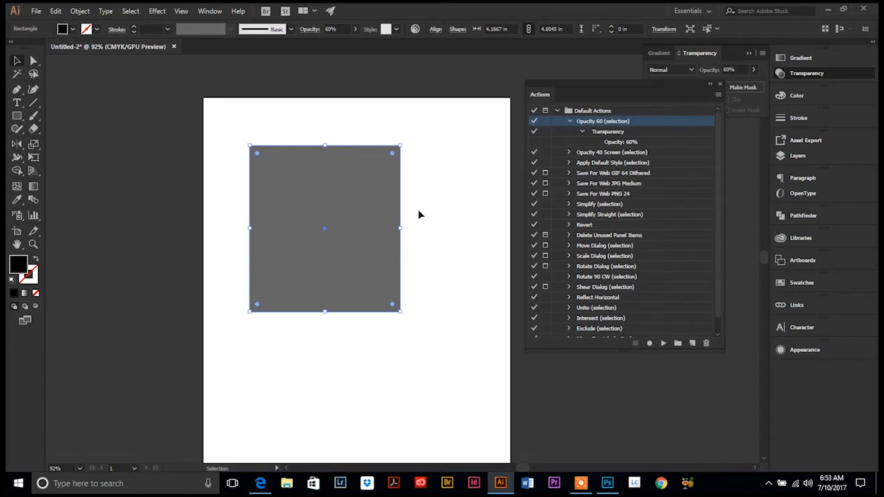
{"action": "mouse_move", "coordinate": [424, 212]}
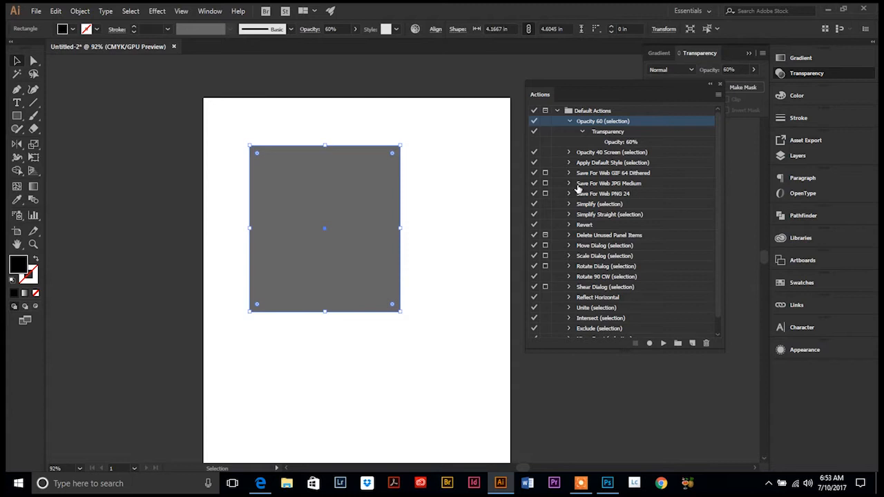
Scroll the Actions list down to reveal Minus Front and Rasterize.
{"action": "scroll", "scroll_direction": "down", "scroll_amount": 3}
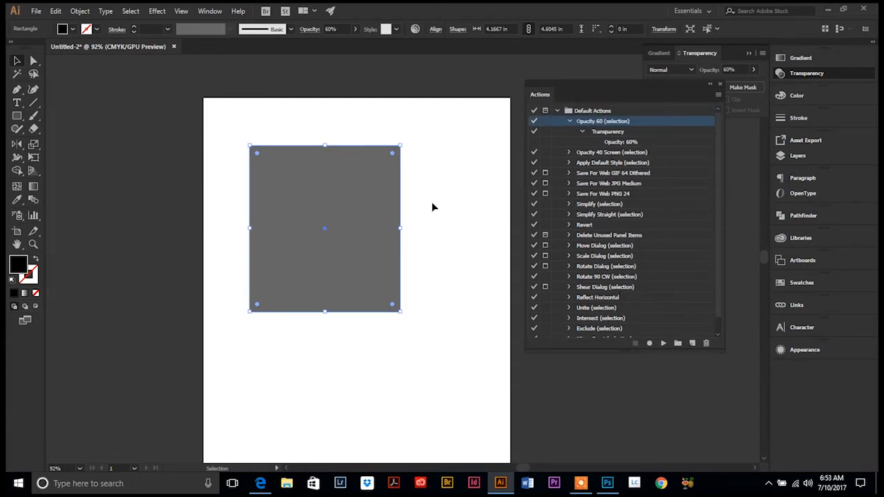
{"action": "scroll", "scroll_direction": "down", "scroll_amount": 3}
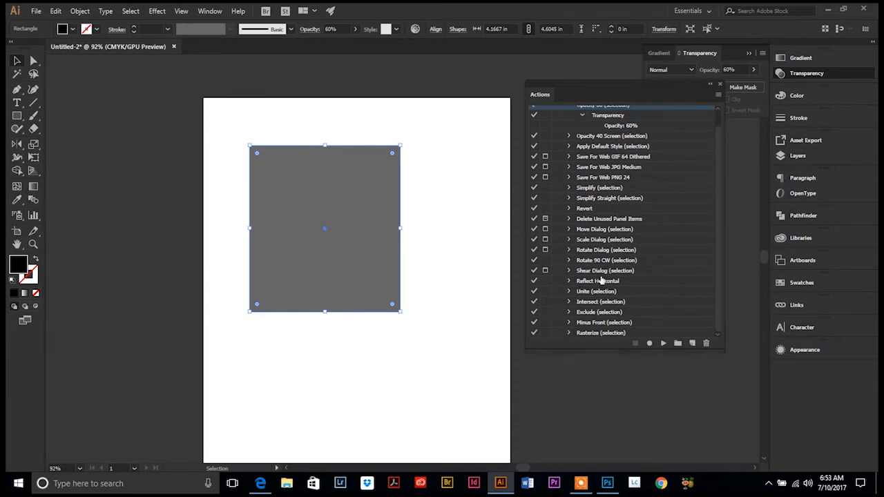
{"action": "mouse_move", "coordinate": [571, 288]}
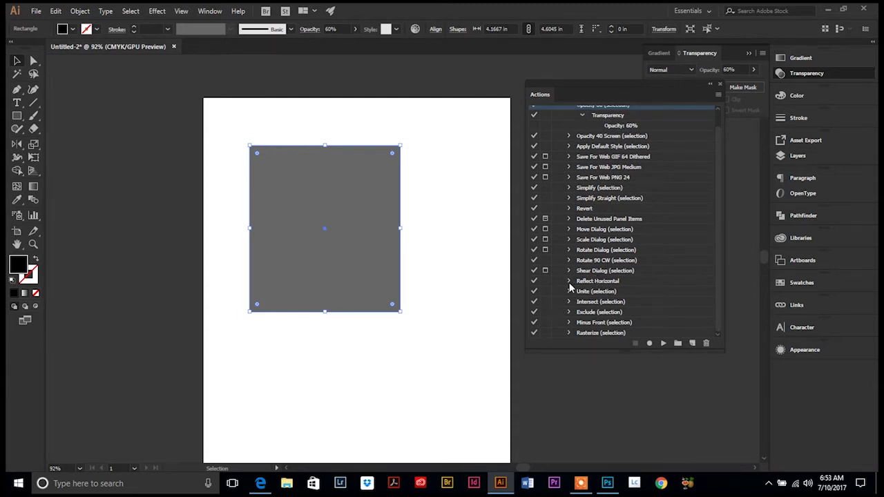
Expand Reflect Horizontal to its Reflect step and start a large text line ('Eri…').
{"action": "left_click", "coordinate": [568, 281]}
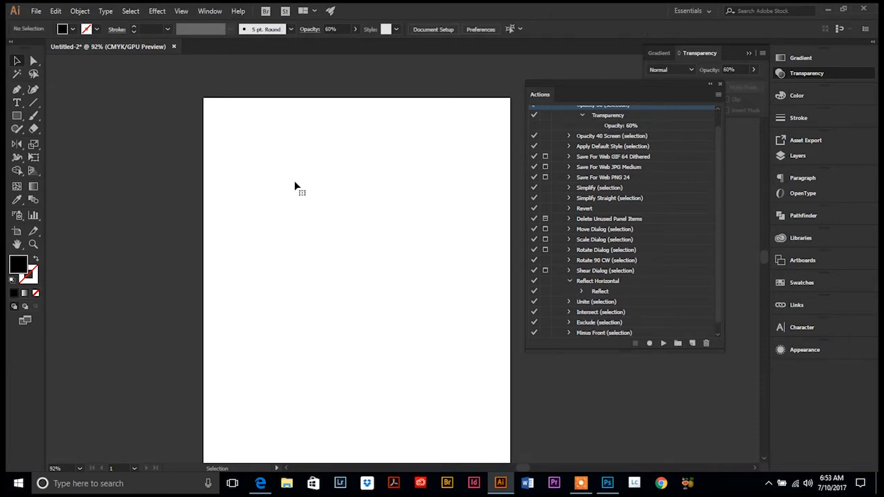
{"action": "left_click", "coordinate": [12, 102]}
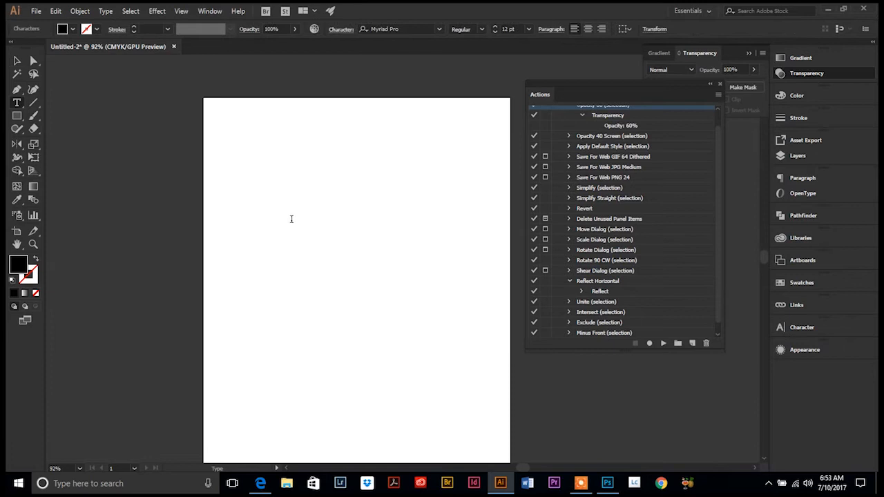
{"action": "type", "text": "Erin Gipford"}
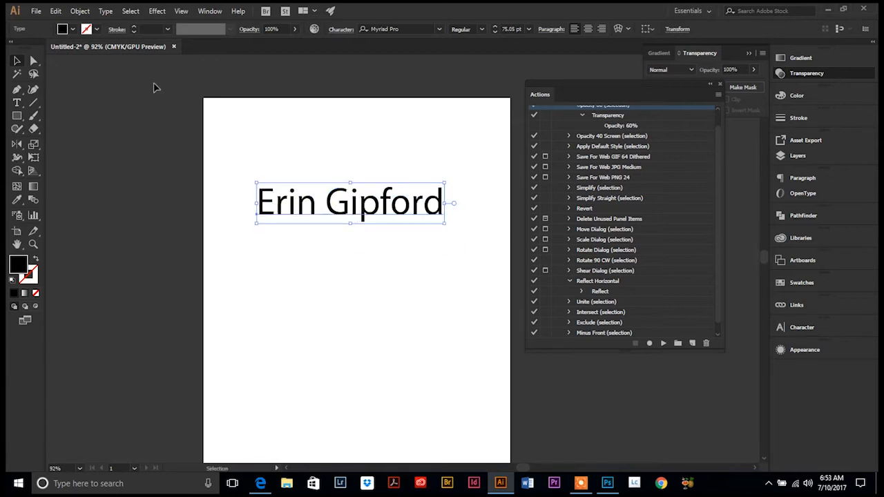
{"action": "mouse_move", "coordinate": [597, 281]}
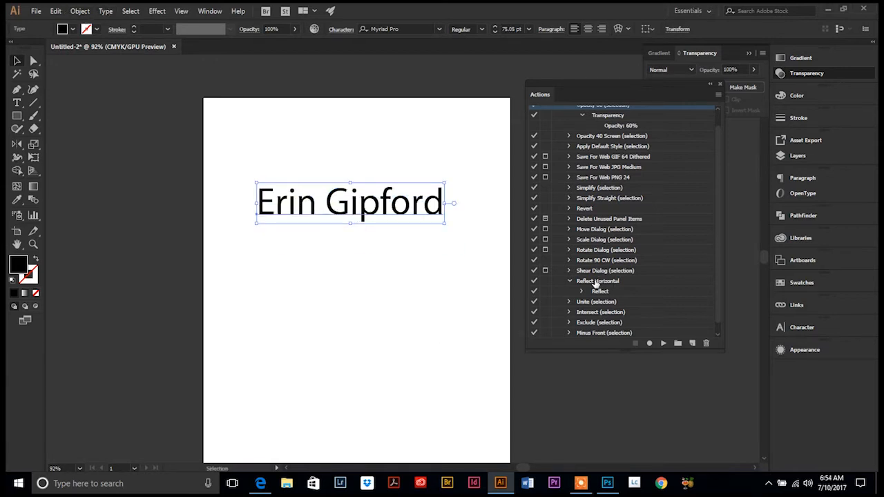
Play the Reflect Horizontal action on the text line.
{"action": "left_click", "coordinate": [597, 281]}
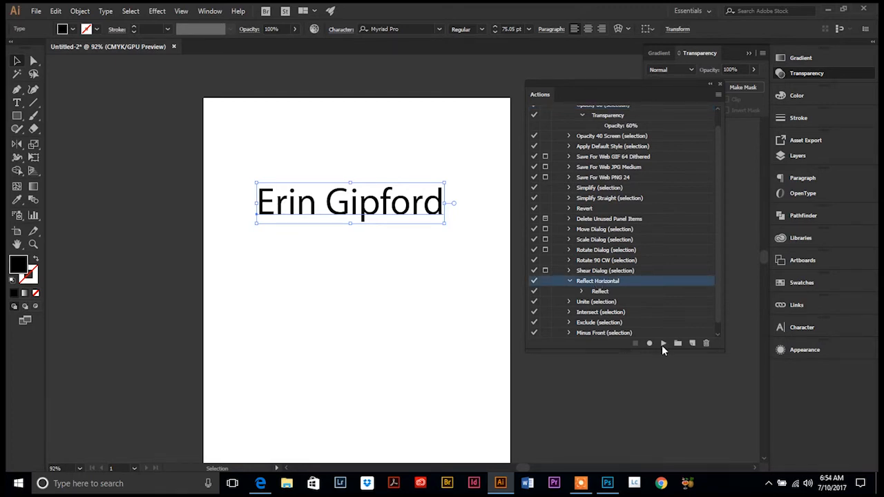
{"action": "left_click", "coordinate": [664, 343]}
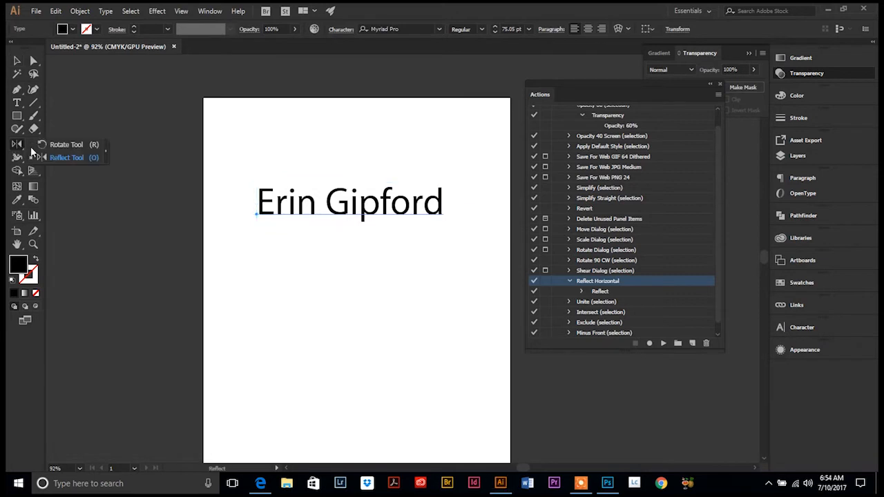
{"action": "mouse_move", "coordinate": [40, 160]}
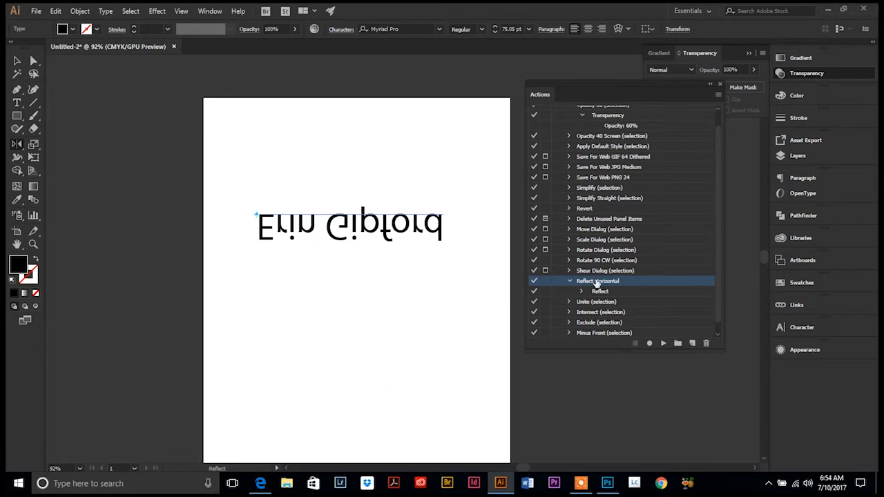
{"action": "mouse_move", "coordinate": [571, 283]}
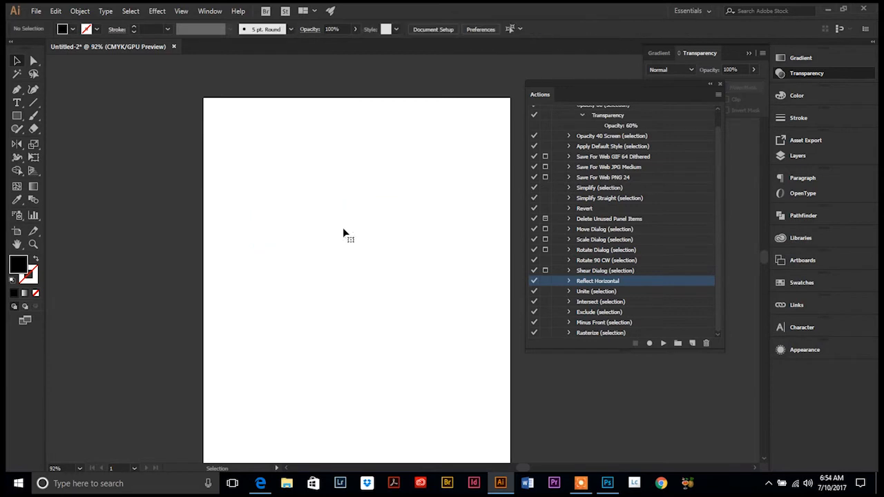
{"action": "mouse_move", "coordinate": [442, 247]}
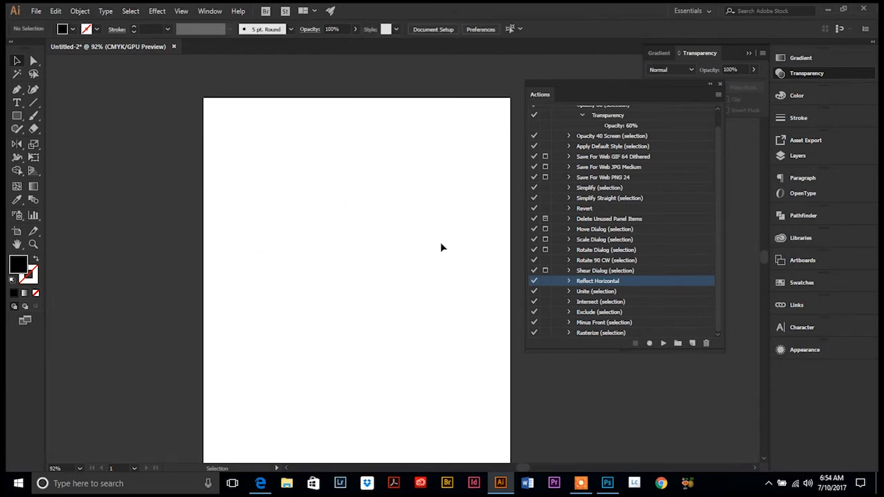
{"action": "mouse_move", "coordinate": [434, 255]}
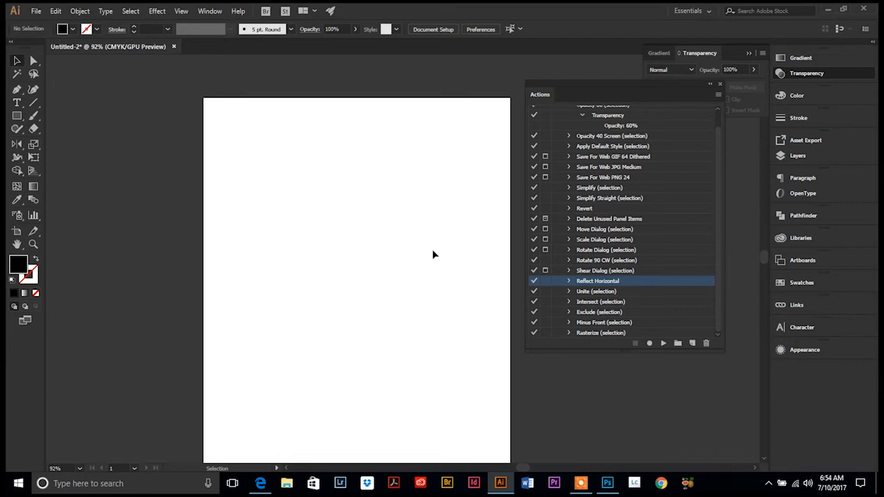
{"action": "mouse_move", "coordinate": [349, 210]}
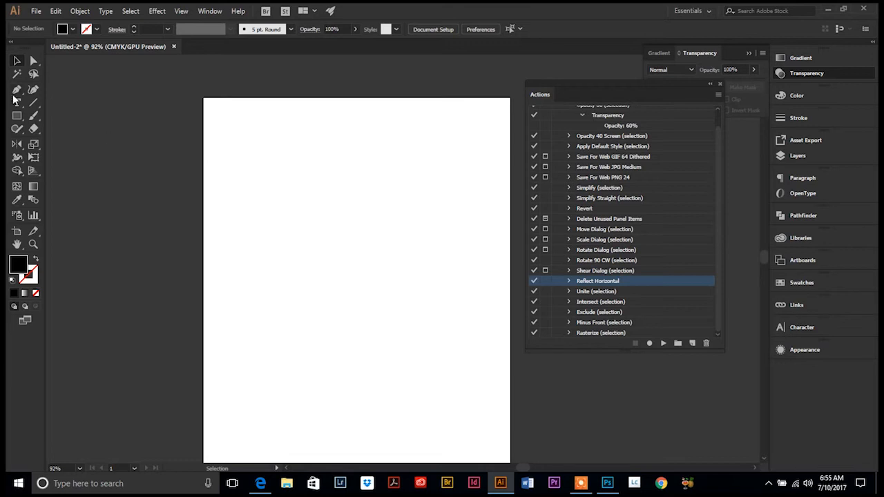
Draw a small rectangle near the top-left and place a copy below it.
{"action": "left_click_drag", "start_coordinate": [233, 143], "coordinate": [258, 176]}
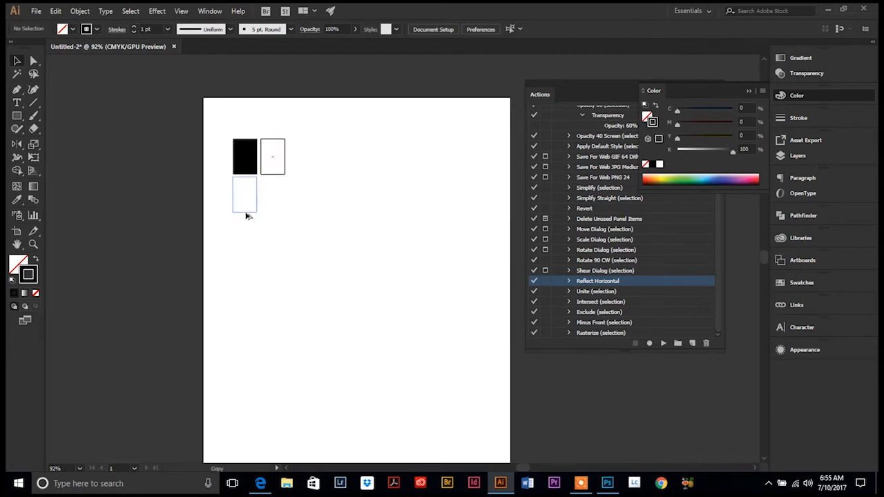
{"action": "left_click_drag", "start_coordinate": [259, 182], "coordinate": [283, 211]}
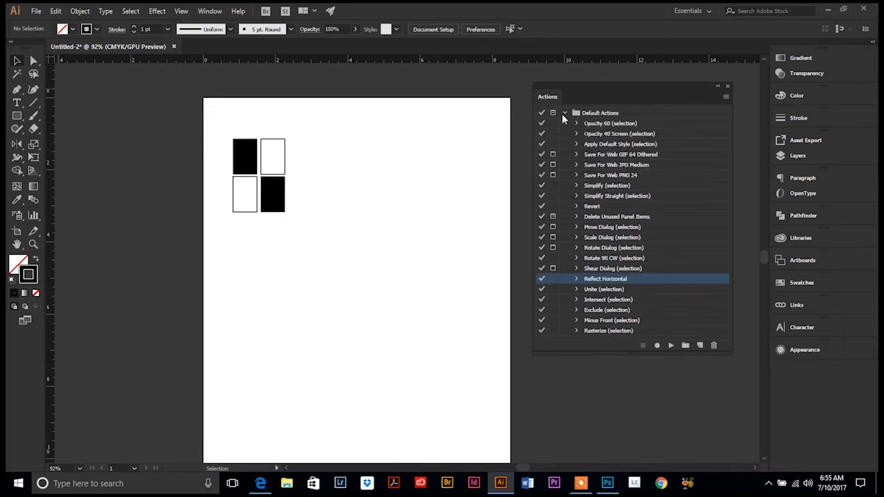
Collapse Default Actions and add a new action set named 'My Actions'.
{"action": "left_click", "coordinate": [564, 113]}
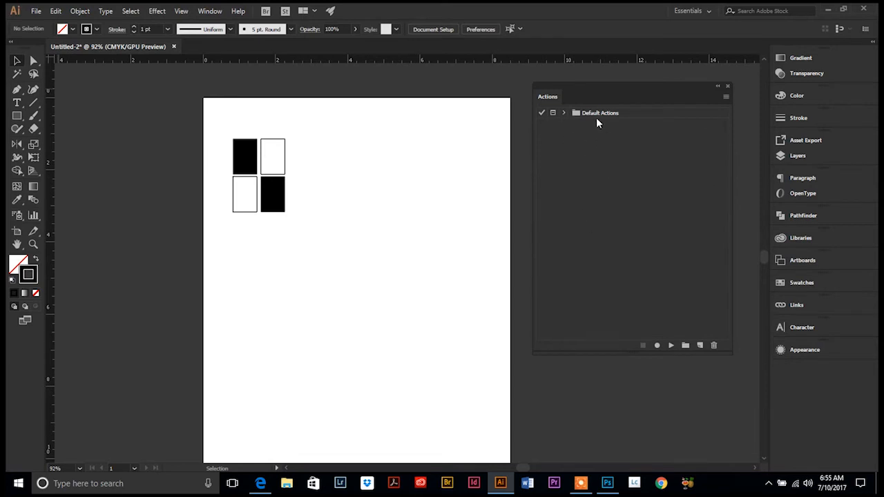
{"action": "mouse_move", "coordinate": [591, 165]}
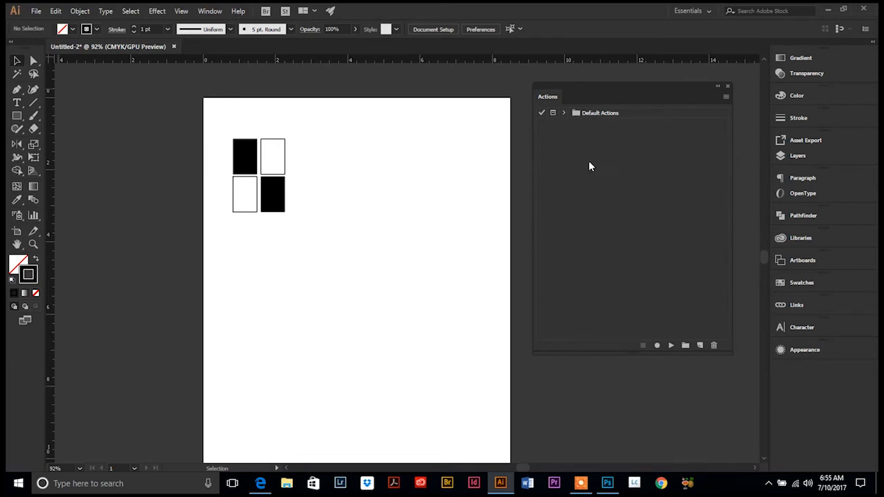
{"action": "mouse_move", "coordinate": [589, 160]}
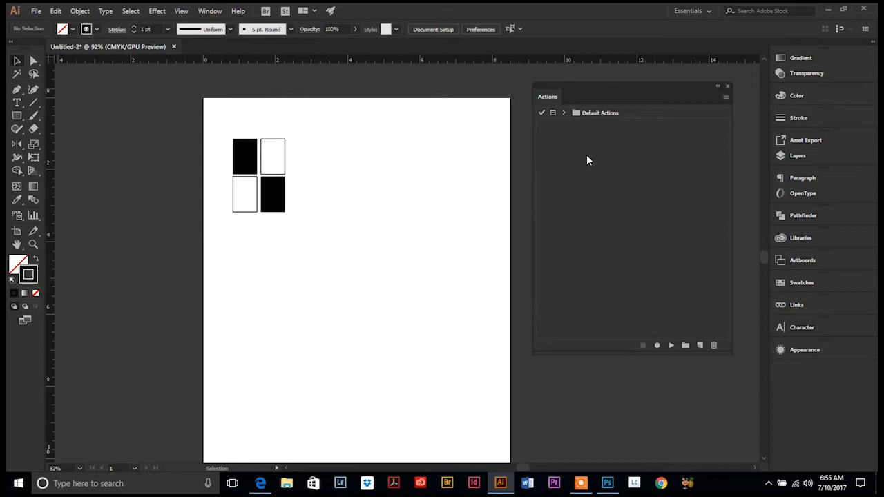
{"action": "mouse_move", "coordinate": [586, 141]}
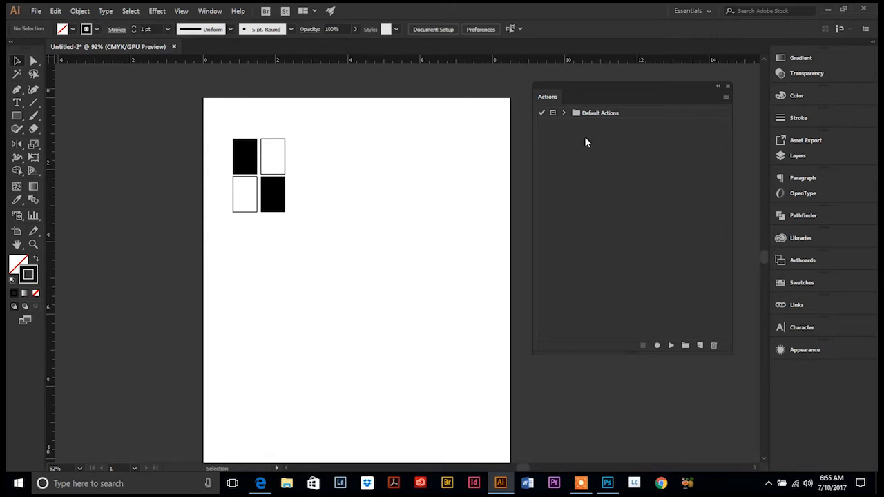
{"action": "mouse_move", "coordinate": [607, 160]}
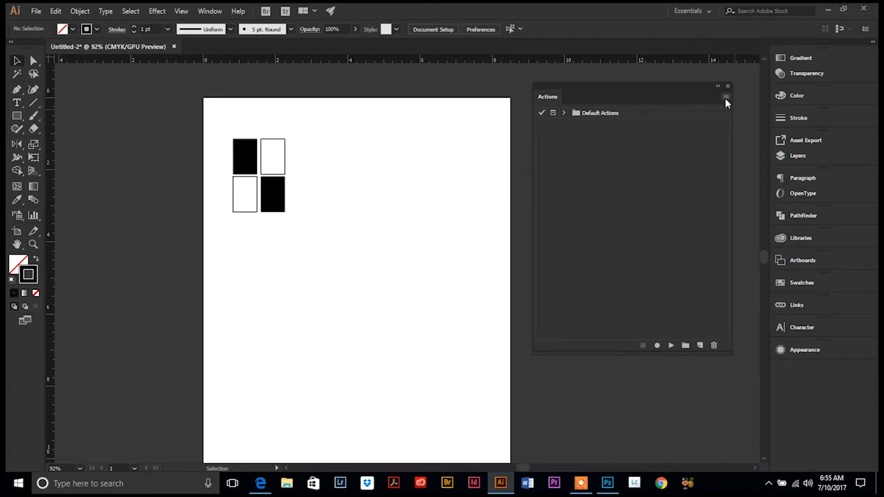
{"action": "left_click", "coordinate": [726, 97]}
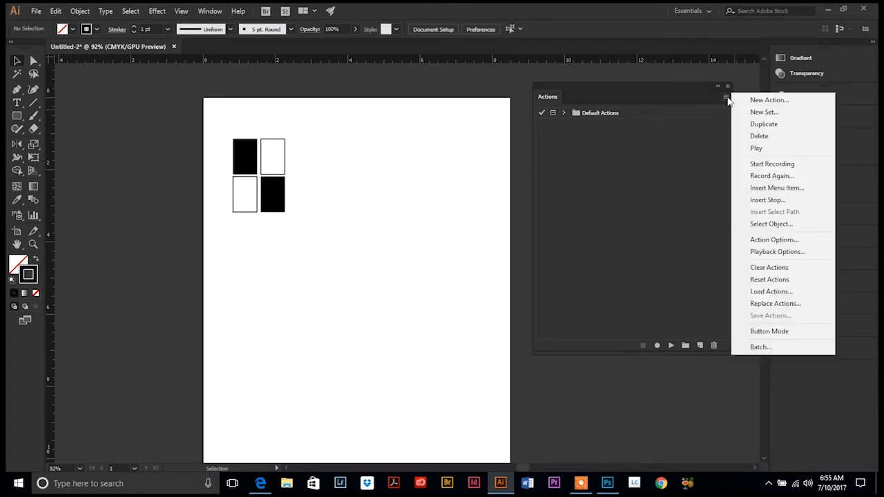
{"action": "mouse_move", "coordinate": [763, 112]}
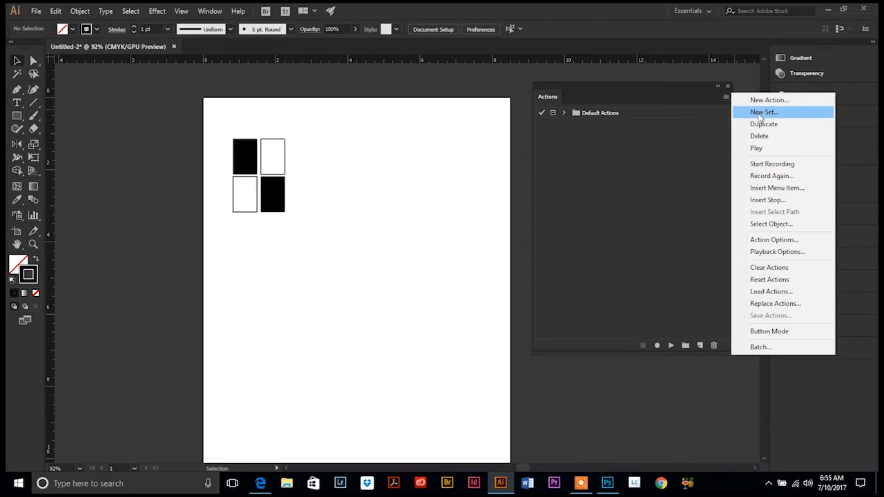
{"action": "left_click", "coordinate": [764, 111]}
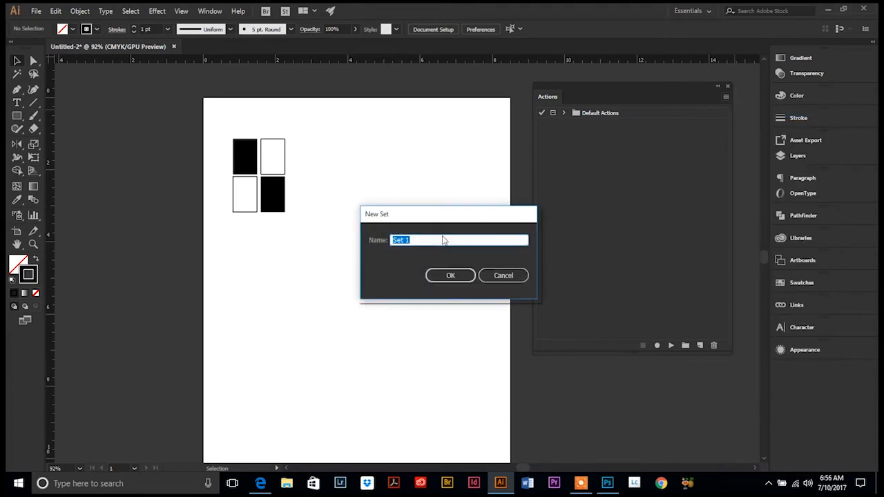
{"action": "type", "text": "My Actions"}
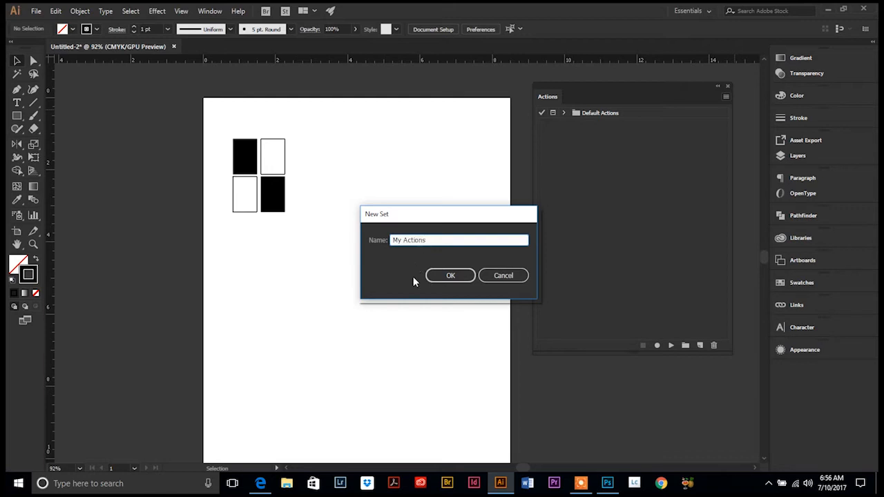
{"action": "left_click", "coordinate": [450, 275]}
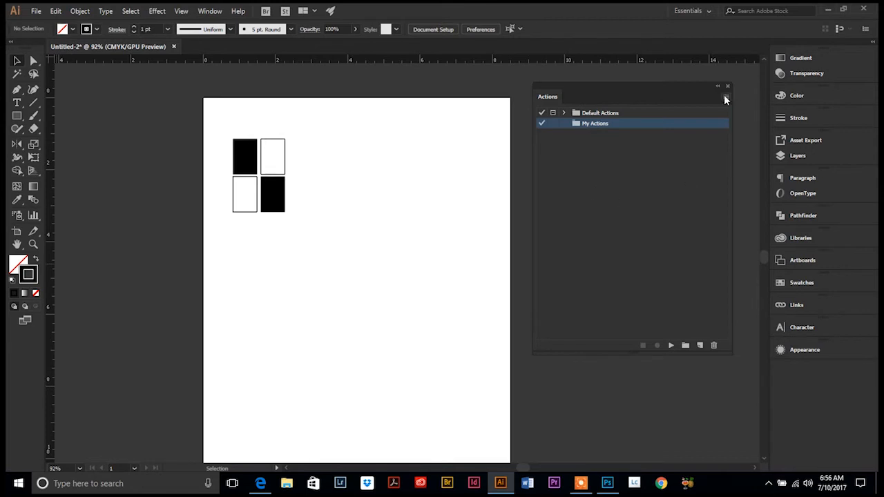
Define a new 'Repeat Pattern' action in My Actions with function key F2 and colour None.
{"action": "left_click", "coordinate": [726, 100]}
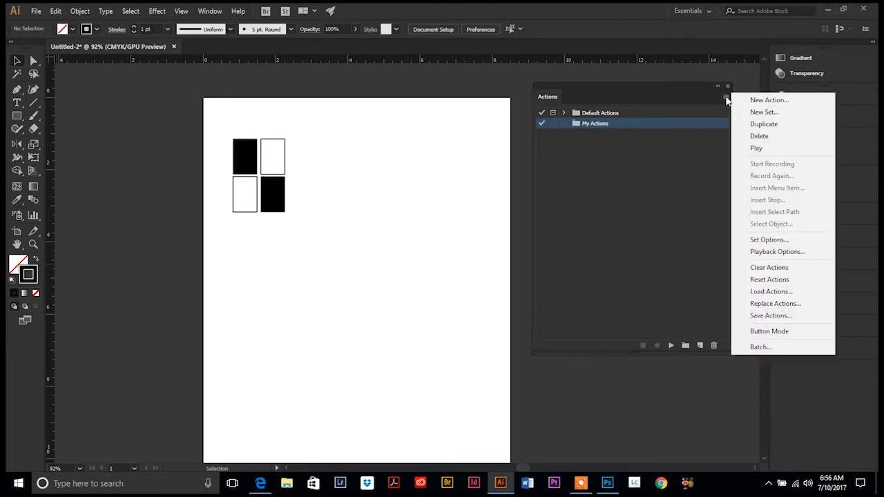
{"action": "left_click", "coordinate": [768, 100]}
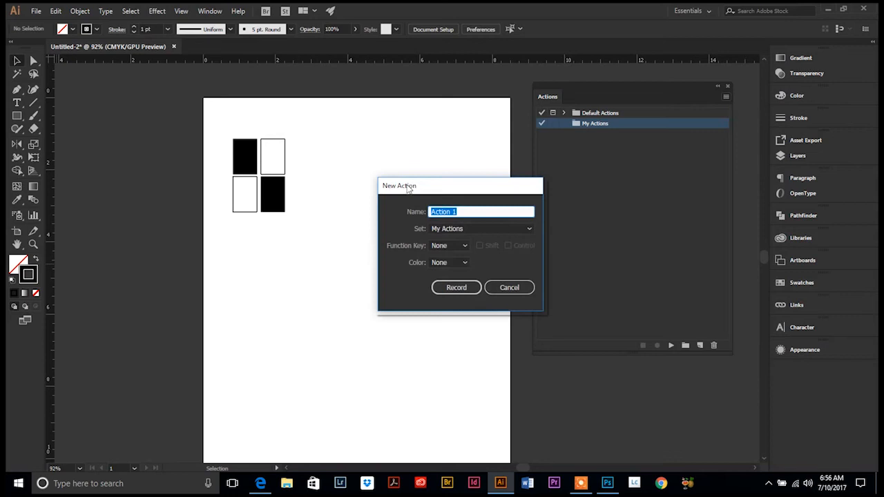
{"action": "mouse_move", "coordinate": [480, 264]}
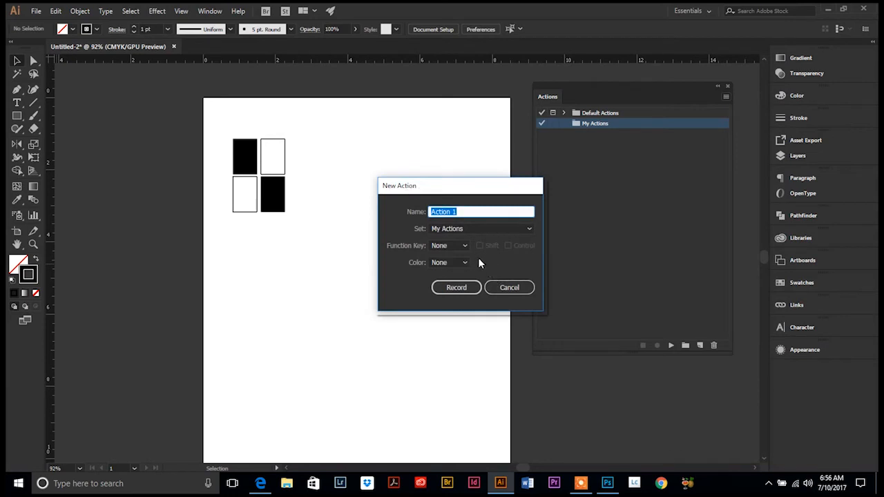
{"action": "mouse_move", "coordinate": [487, 261]}
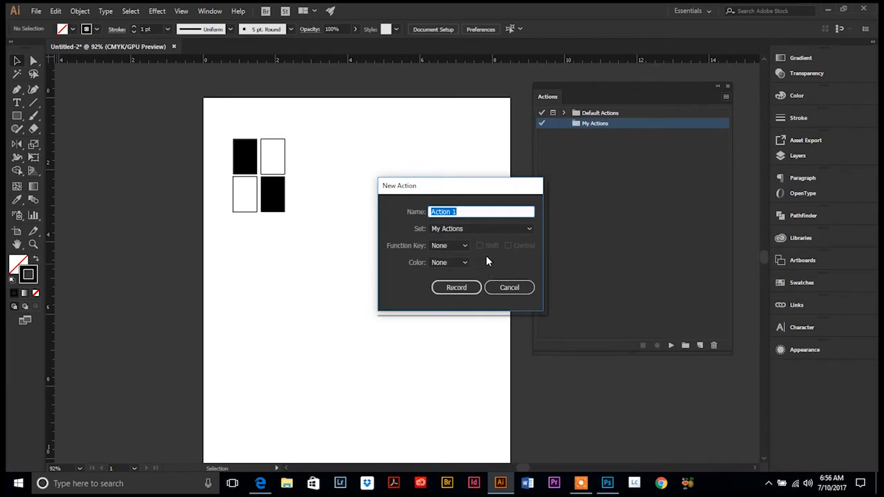
{"action": "type", "text": "Repeat"}
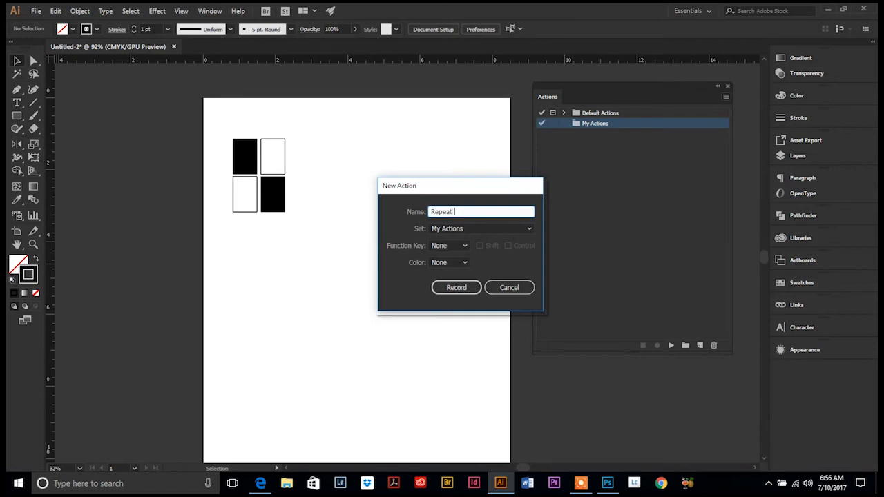
{"action": "type", "text": "Pattern"}
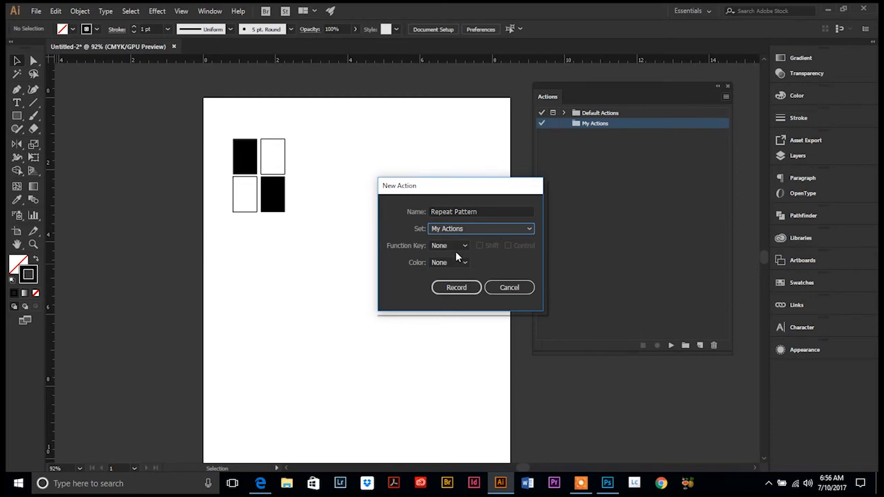
{"action": "left_click", "coordinate": [449, 245]}
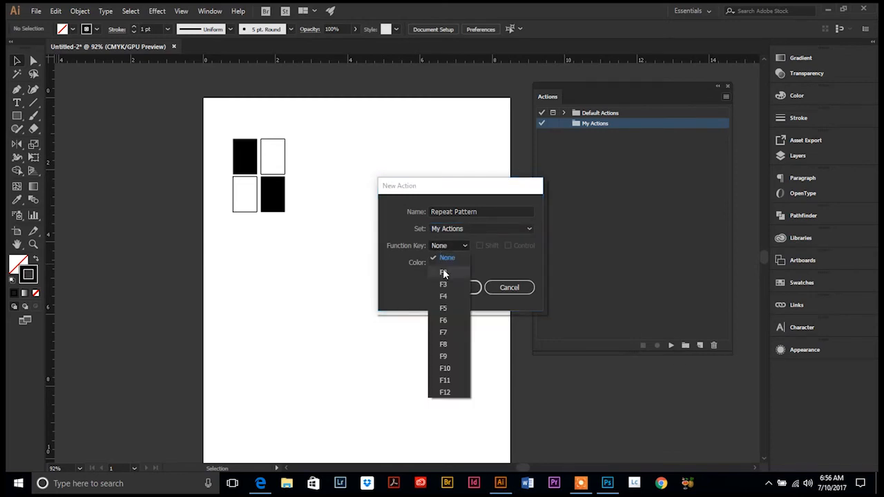
{"action": "left_click", "coordinate": [442, 272]}
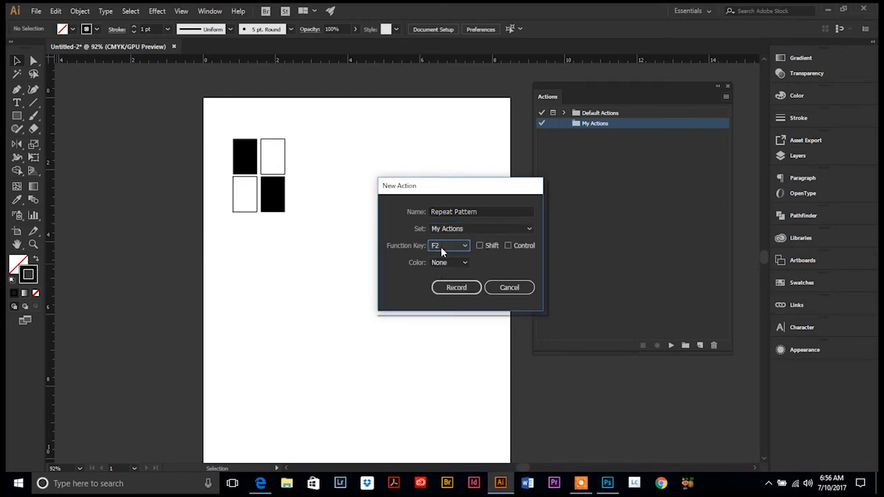
{"action": "mouse_move", "coordinate": [440, 251]}
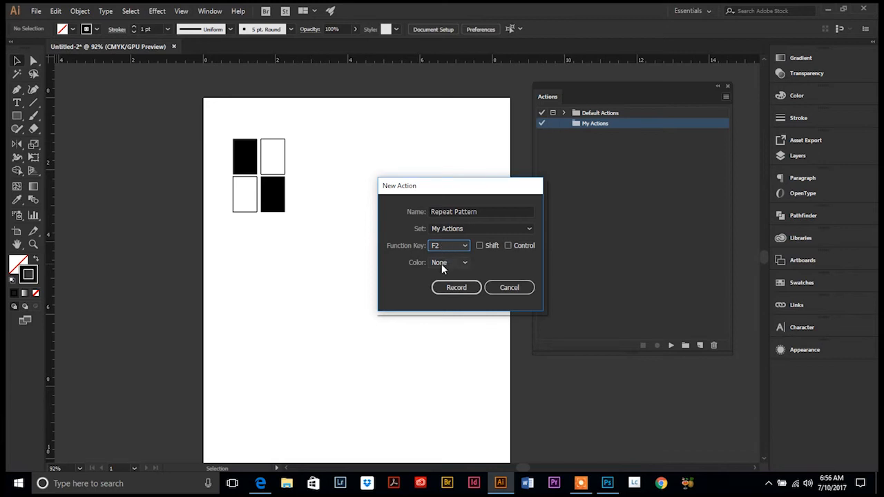
{"action": "left_click", "coordinate": [447, 263]}
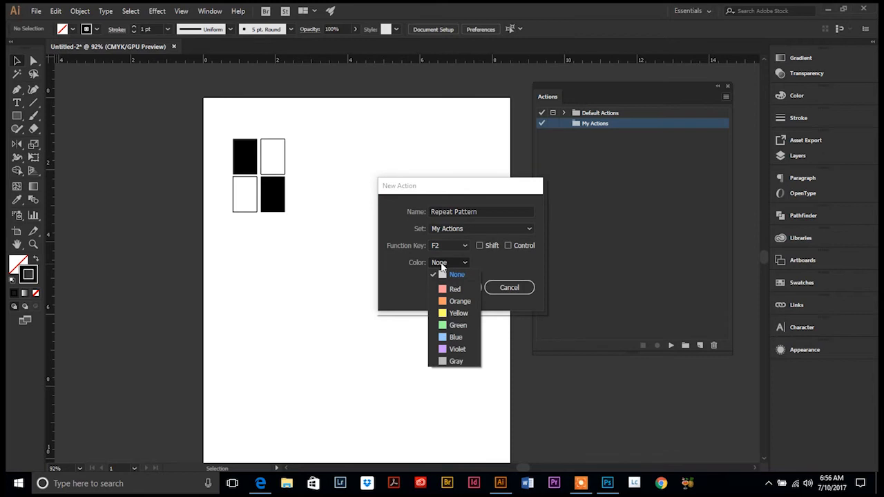
{"action": "mouse_move", "coordinate": [451, 309]}
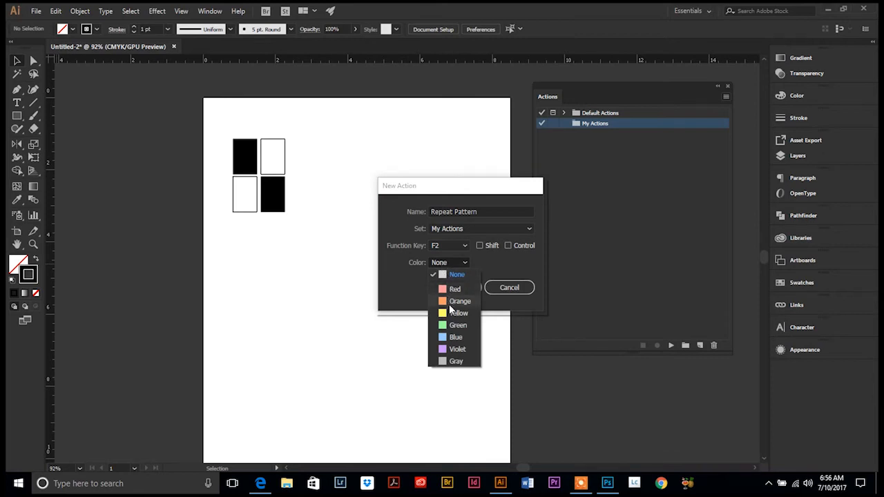
{"action": "mouse_move", "coordinate": [450, 350]}
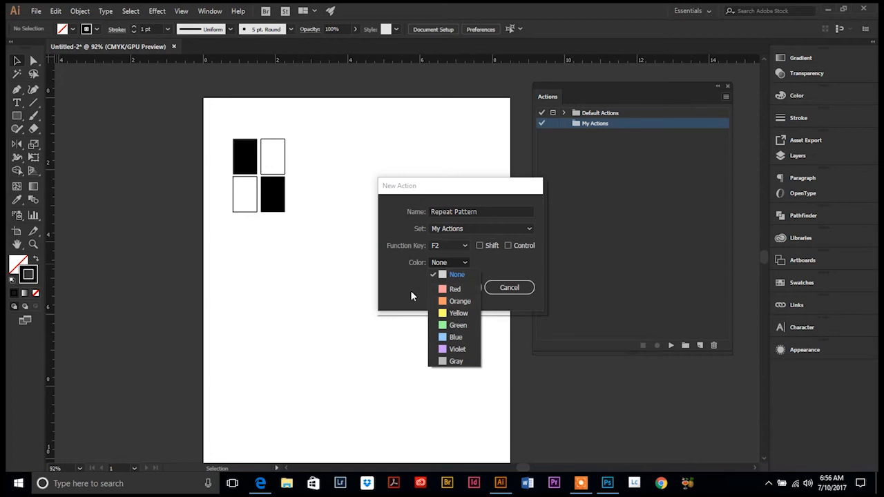
{"action": "left_click", "coordinate": [456, 275]}
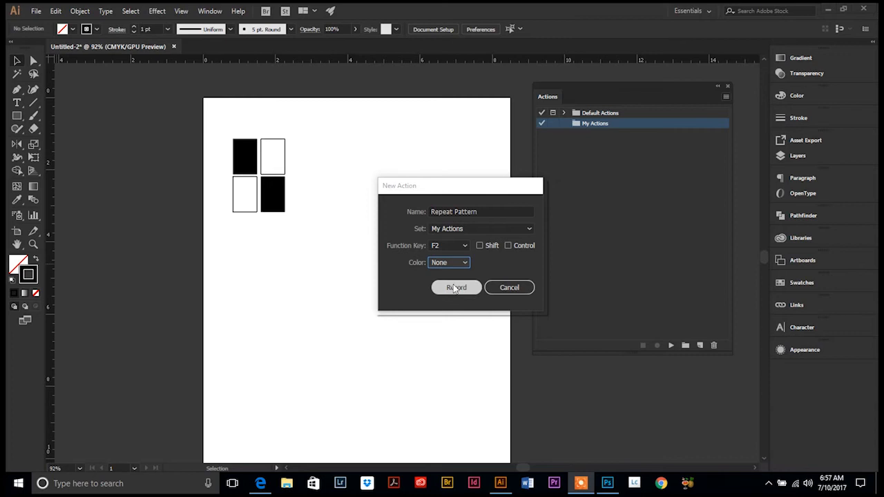
Create the Repeat Pattern action and begin recording.
{"action": "left_click", "coordinate": [456, 288]}
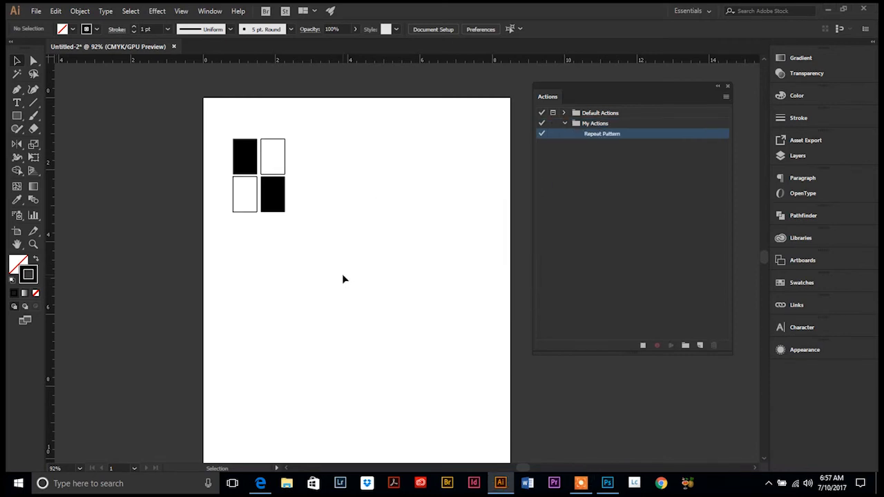
{"action": "mouse_move", "coordinate": [314, 276]}
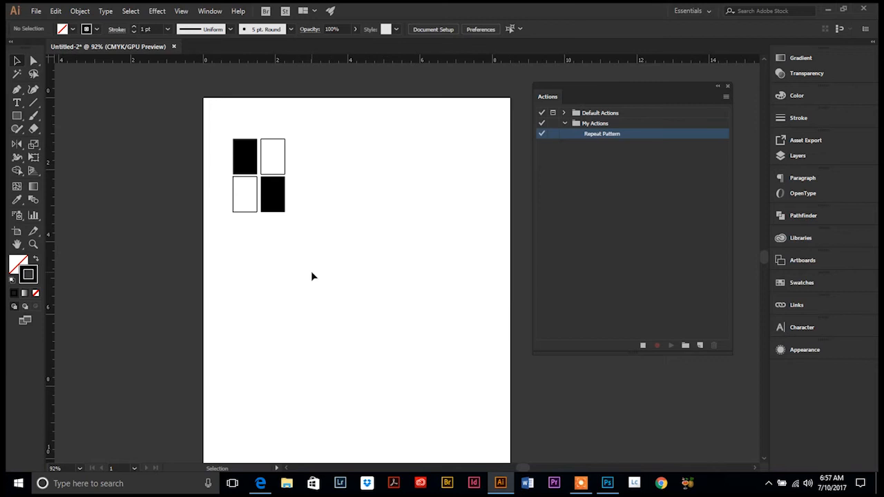
{"action": "mouse_move", "coordinate": [307, 285]}
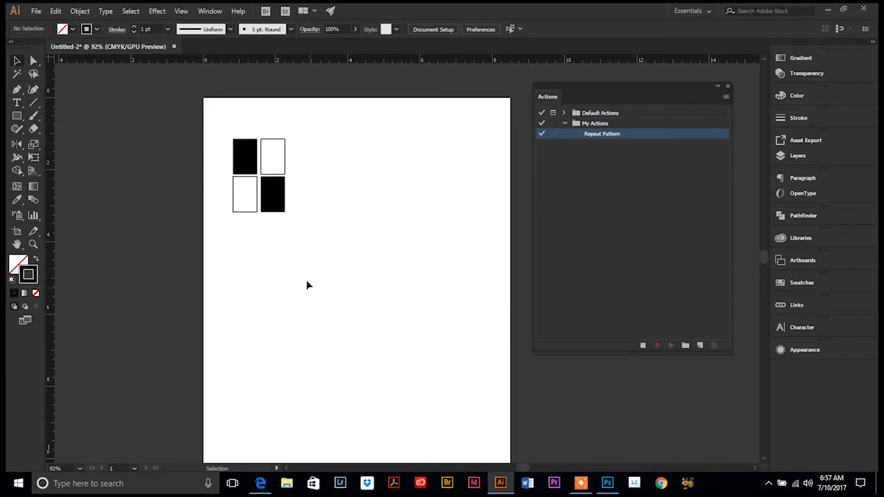
{"action": "mouse_move", "coordinate": [309, 276]}
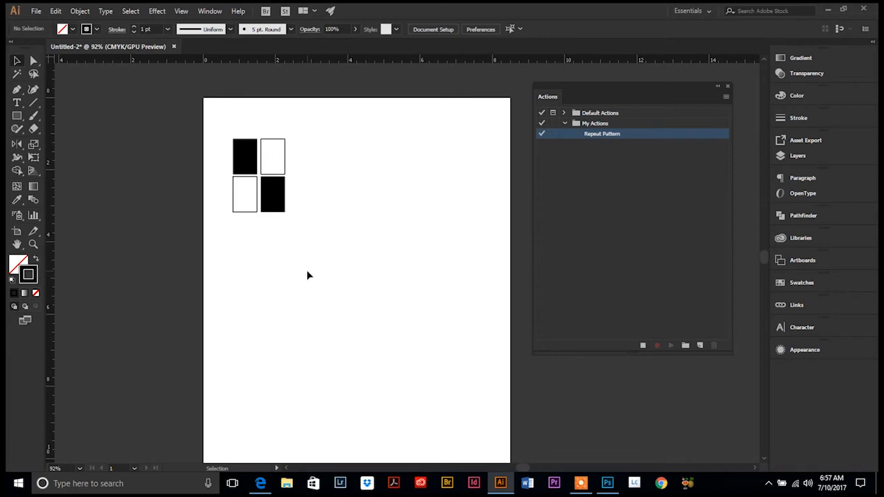
{"action": "mouse_move", "coordinate": [464, 208]}
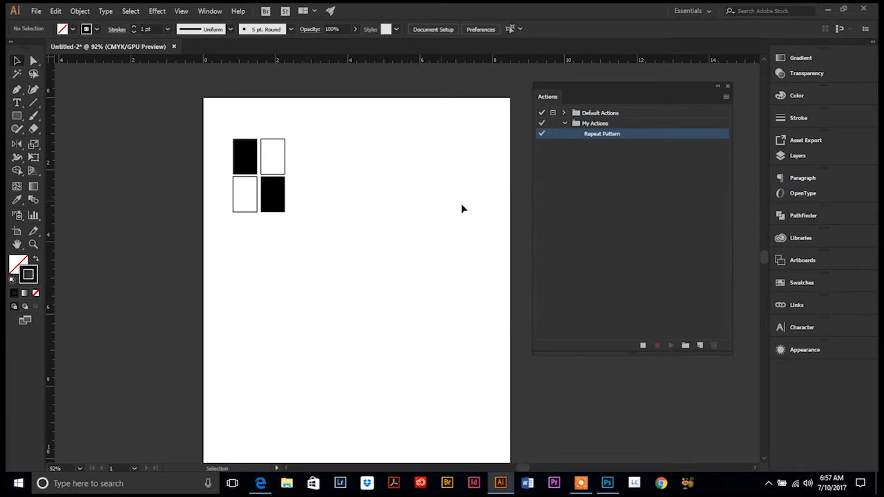
{"action": "mouse_move", "coordinate": [393, 243]}
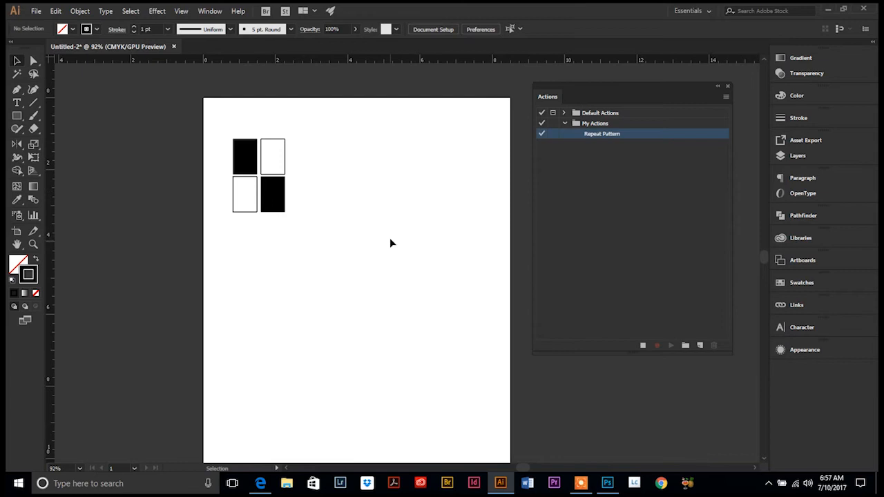
{"action": "mouse_move", "coordinate": [57, 63]}
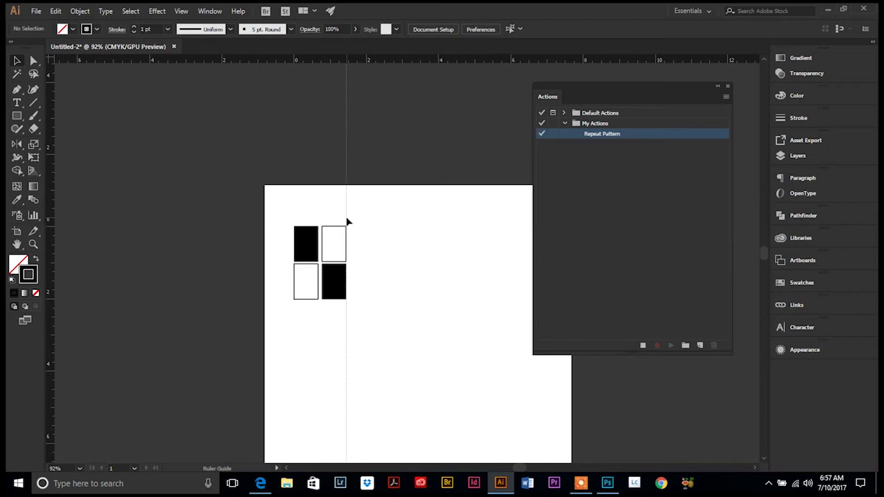
{"action": "mouse_move", "coordinate": [348, 222]}
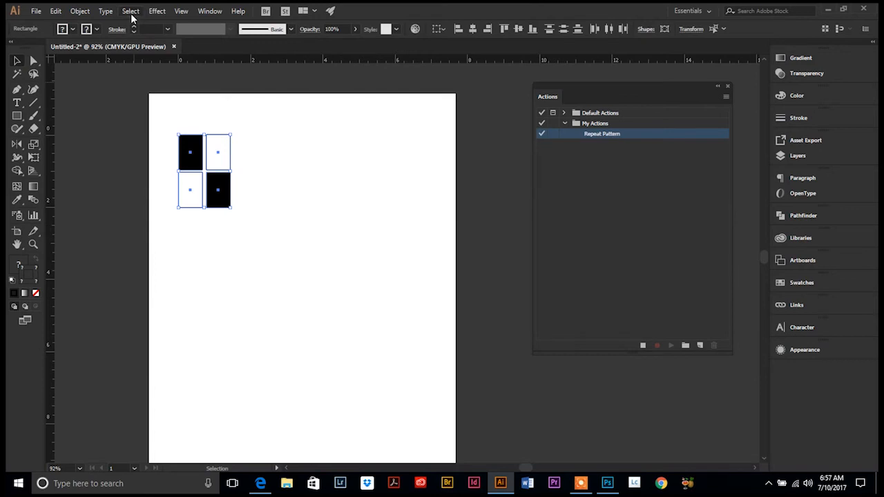
{"action": "mouse_move", "coordinate": [318, 165]}
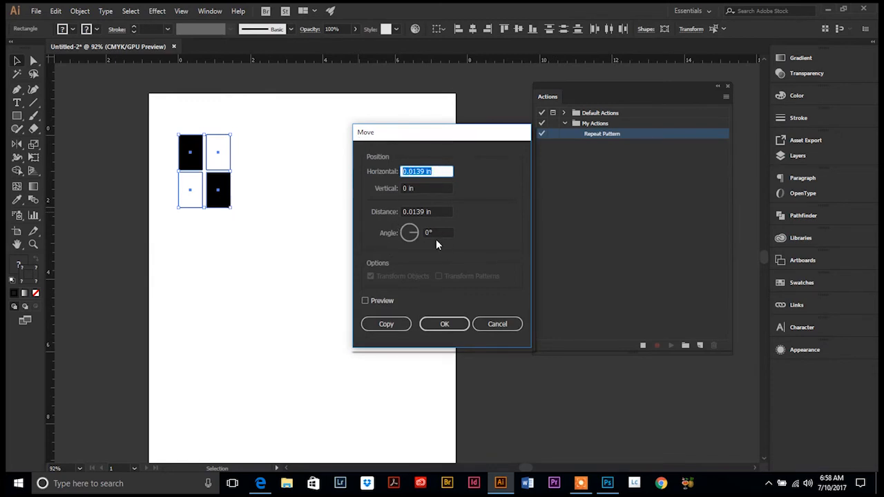
Move-copy the four rectangles 1.5 in horizontally, previewing before copying.
{"action": "type", "text": "1."}
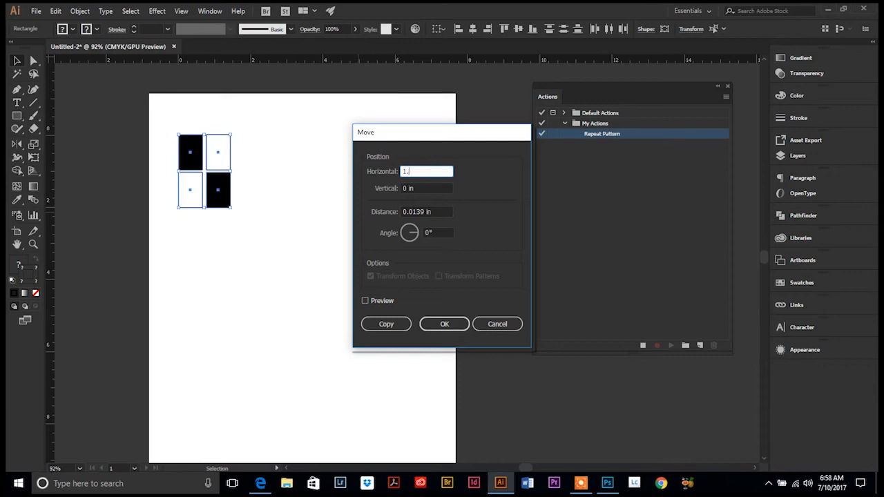
{"action": "type", "text": "1.65"}
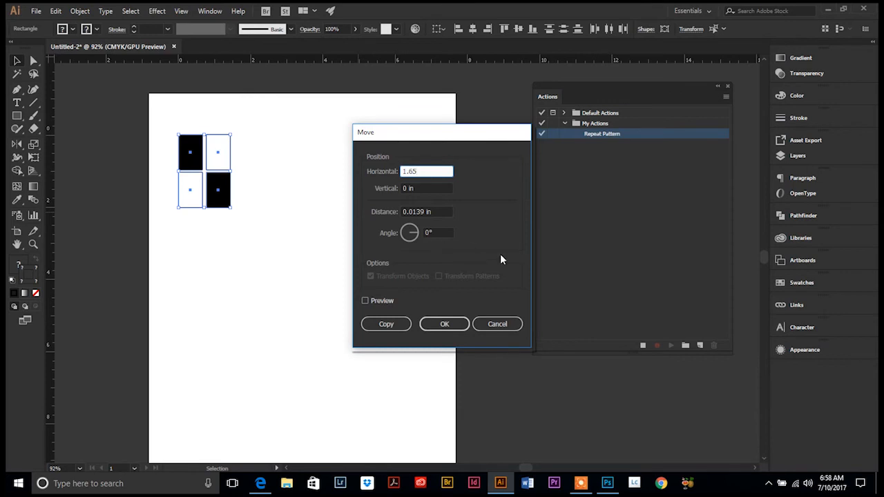
{"action": "mouse_move", "coordinate": [390, 195]}
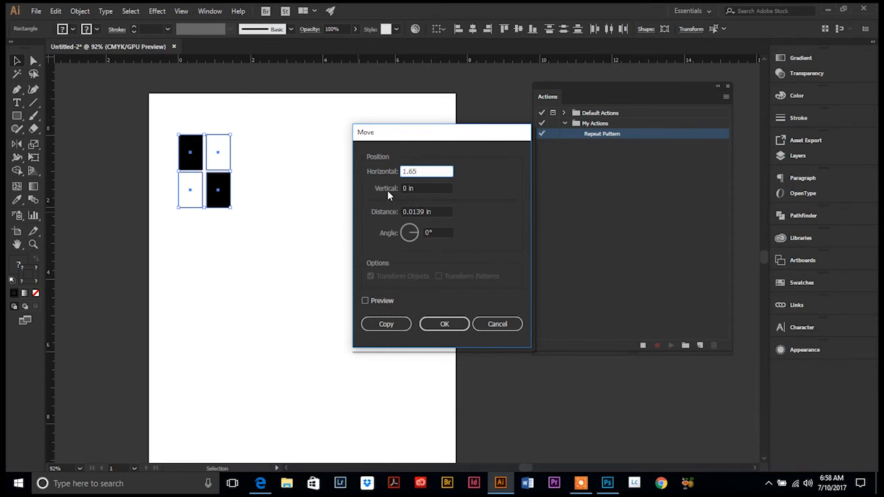
{"action": "mouse_move", "coordinate": [413, 235]}
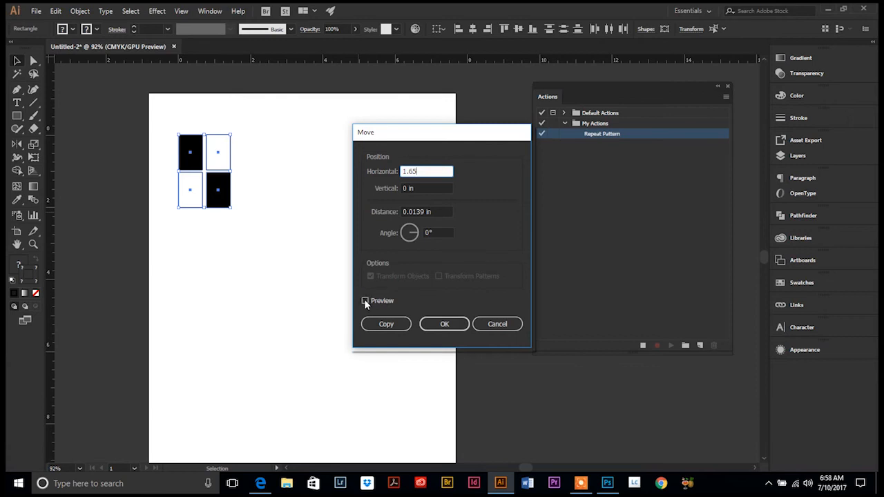
{"action": "left_click", "coordinate": [365, 301]}
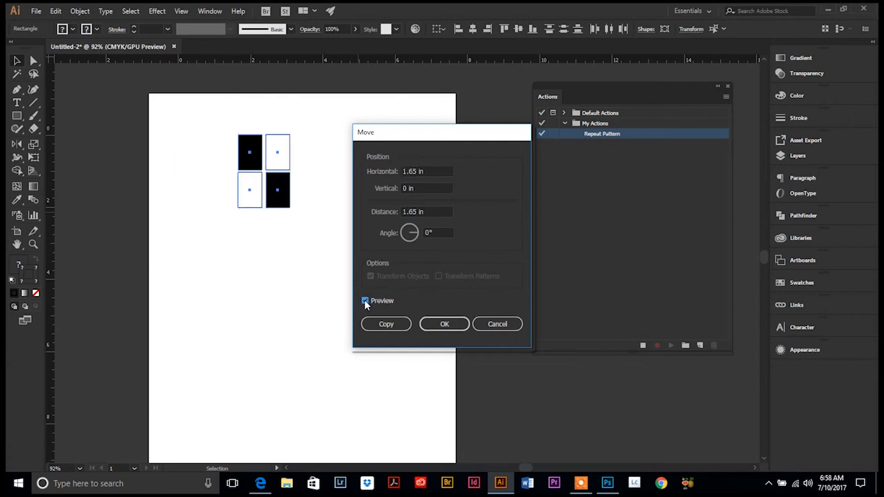
{"action": "left_click", "coordinate": [365, 300]}
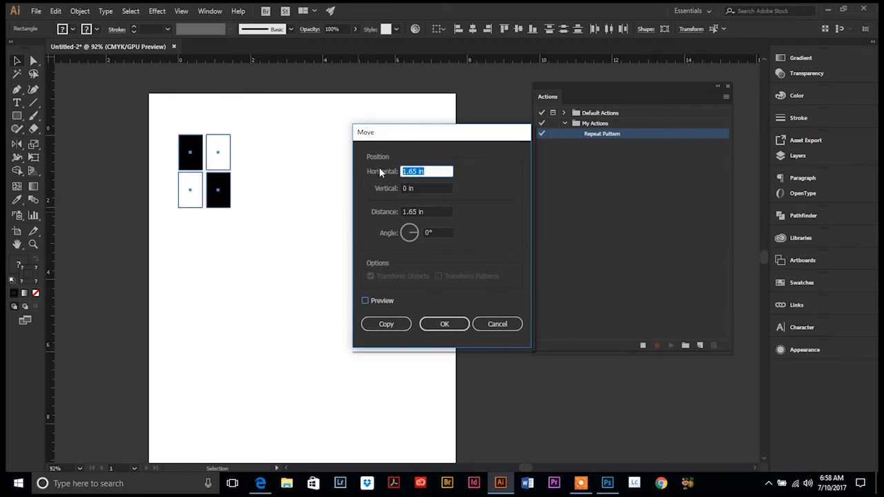
{"action": "type", "text": "1.5"}
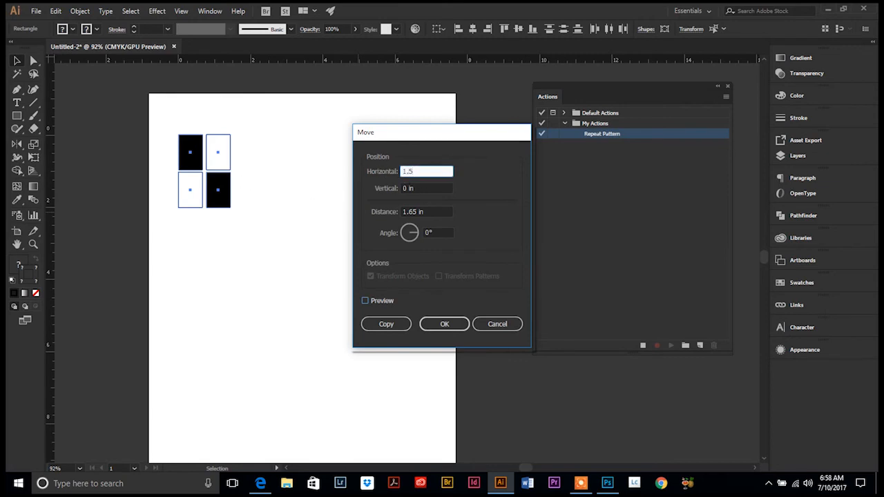
{"action": "left_click", "coordinate": [365, 300]}
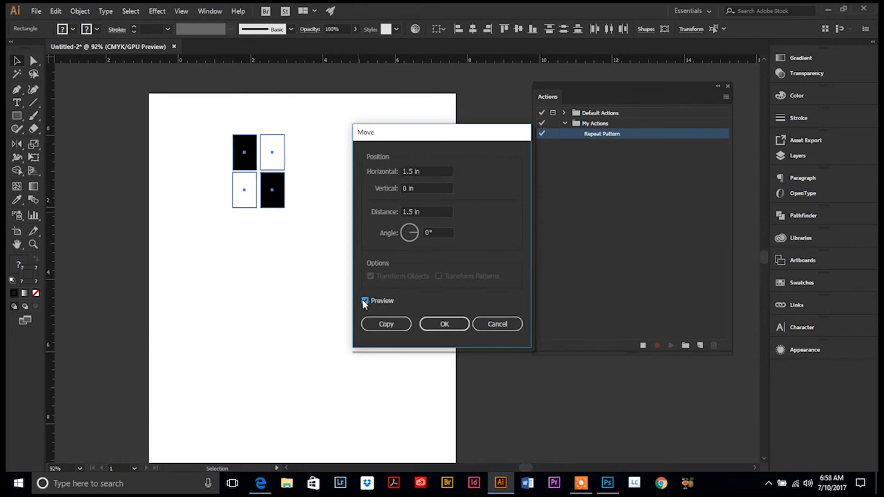
{"action": "left_click", "coordinate": [364, 300]}
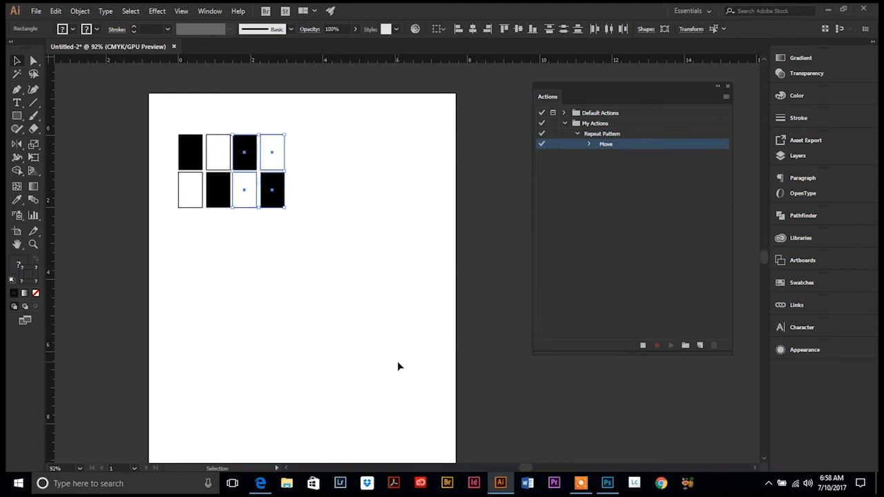
{"action": "mouse_move", "coordinate": [318, 287]}
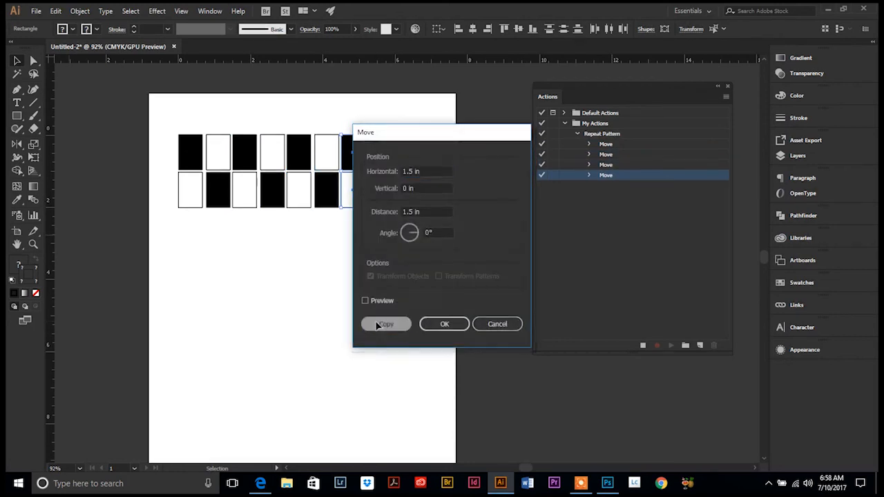
Make another 1.5 in shifted copy of the rectangles.
{"action": "left_click", "coordinate": [385, 324]}
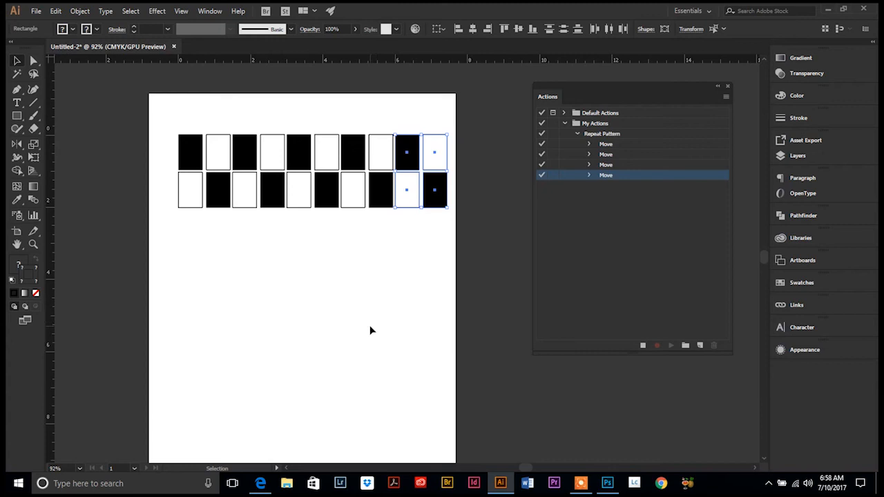
{"action": "mouse_move", "coordinate": [260, 143]}
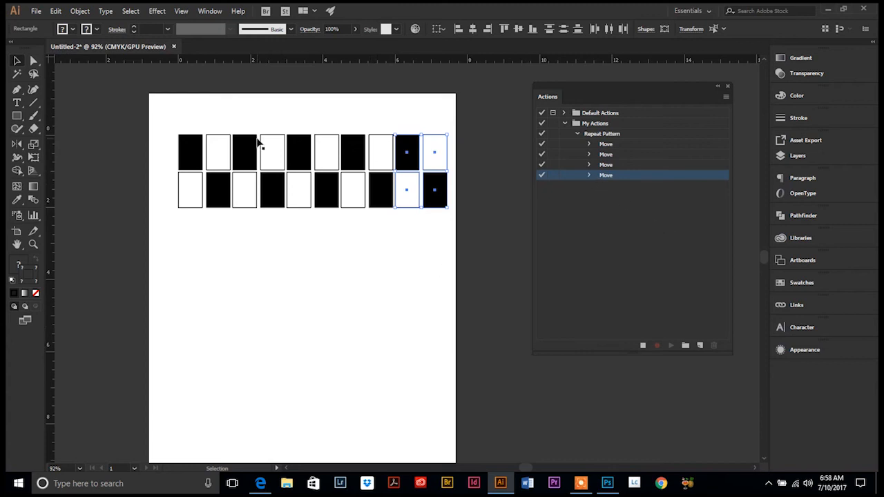
{"action": "mouse_move", "coordinate": [297, 129]}
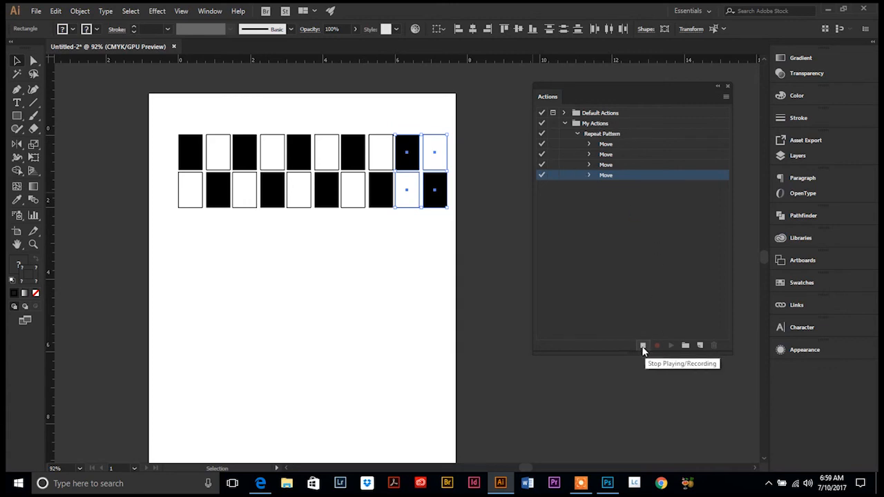
Stop recording Repeat Pattern and collapse the action's steps.
{"action": "left_click", "coordinate": [643, 345]}
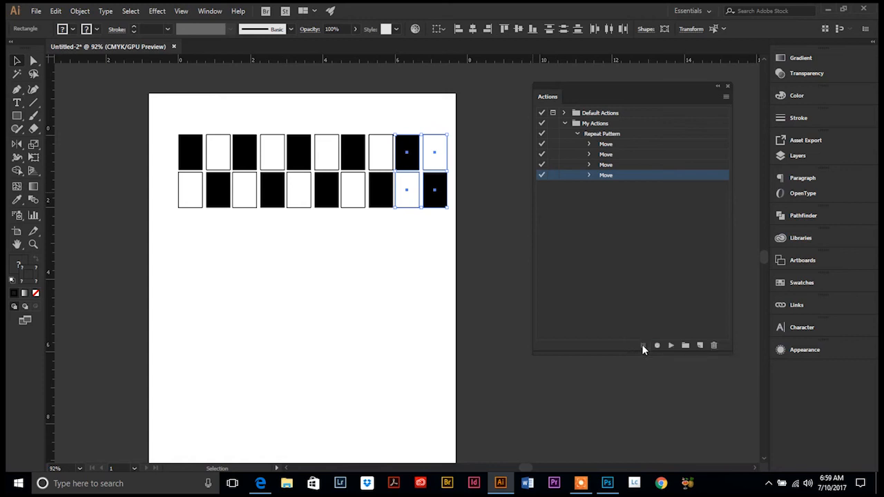
{"action": "mouse_move", "coordinate": [599, 141]}
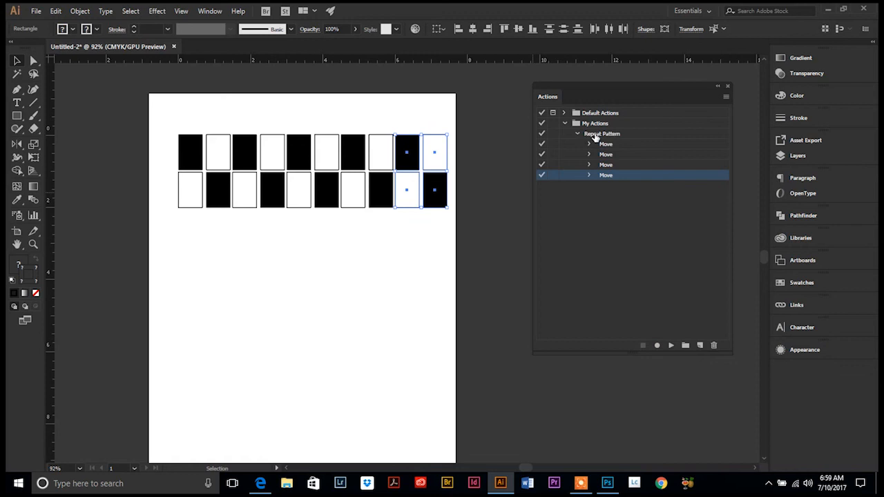
{"action": "mouse_move", "coordinate": [618, 144]}
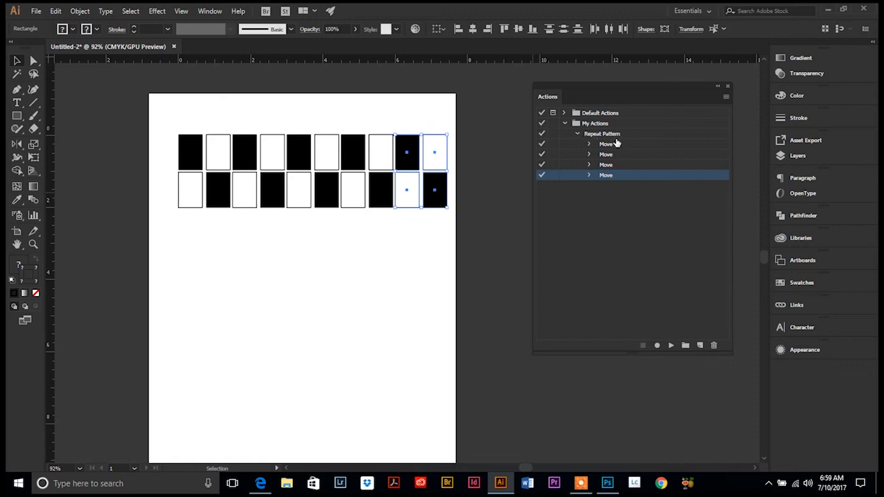
{"action": "mouse_move", "coordinate": [612, 151]}
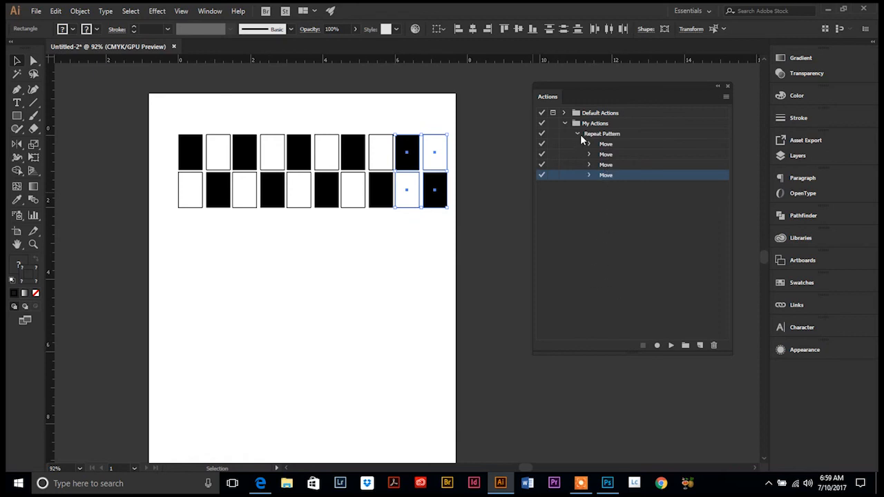
{"action": "left_click", "coordinate": [577, 133]}
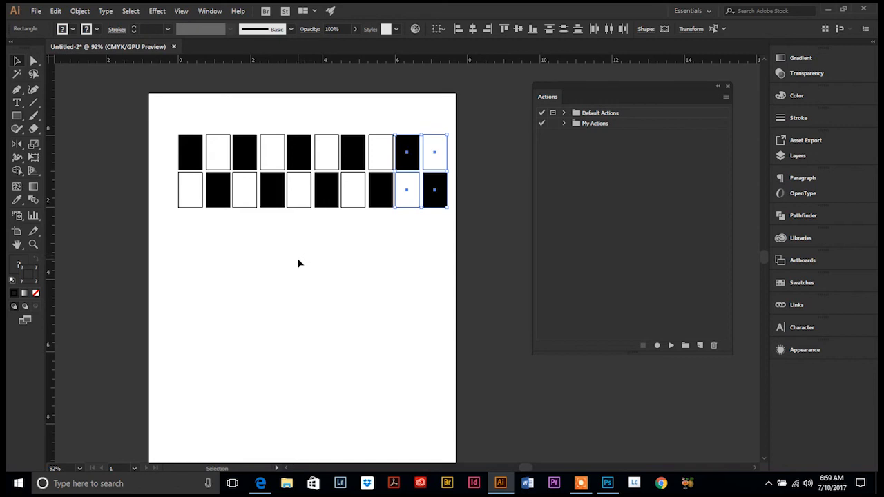
{"action": "mouse_move", "coordinate": [166, 123]}
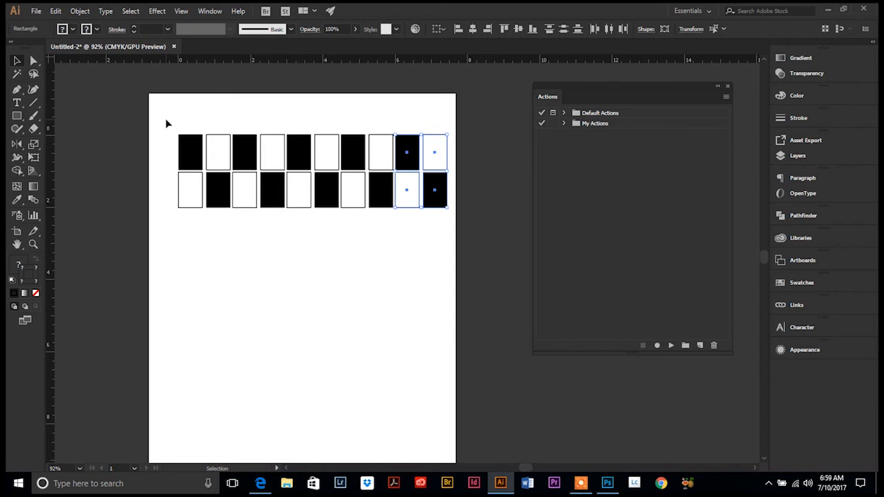
{"action": "mouse_move", "coordinate": [66, 146]}
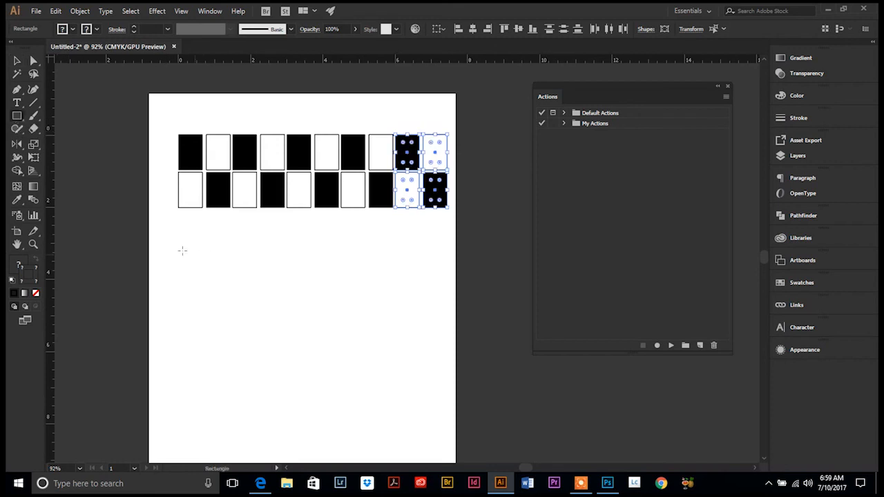
Draw a wide rectangle below the rows and a narrow one beside it.
{"action": "left_click_drag", "start_coordinate": [180, 225], "coordinate": [219, 264]}
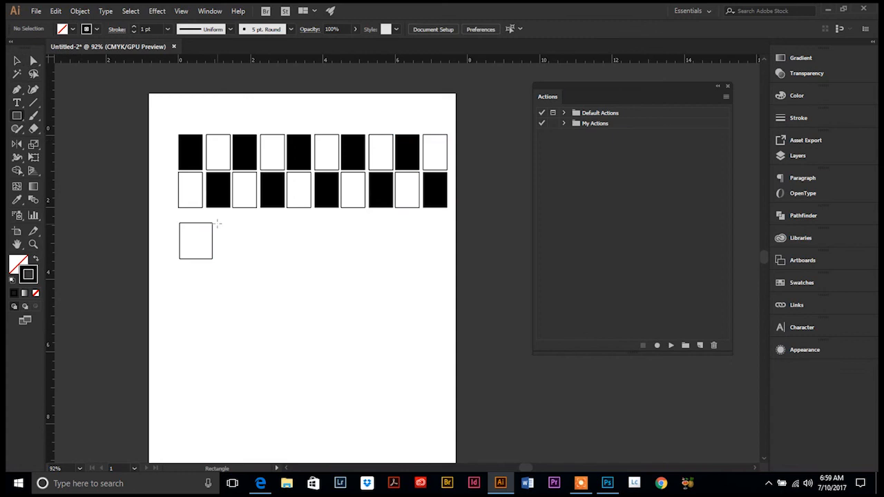
{"action": "left_click_drag", "start_coordinate": [217, 226], "coordinate": [227, 261]}
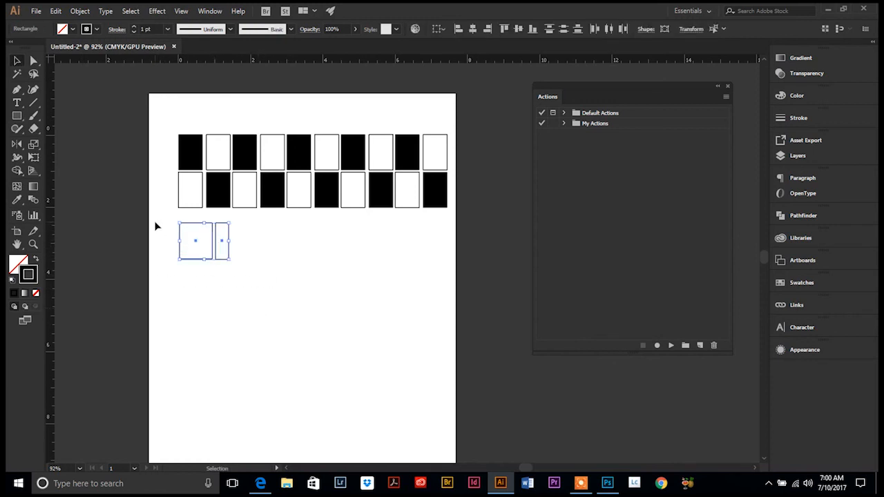
{"action": "mouse_move", "coordinate": [279, 297]}
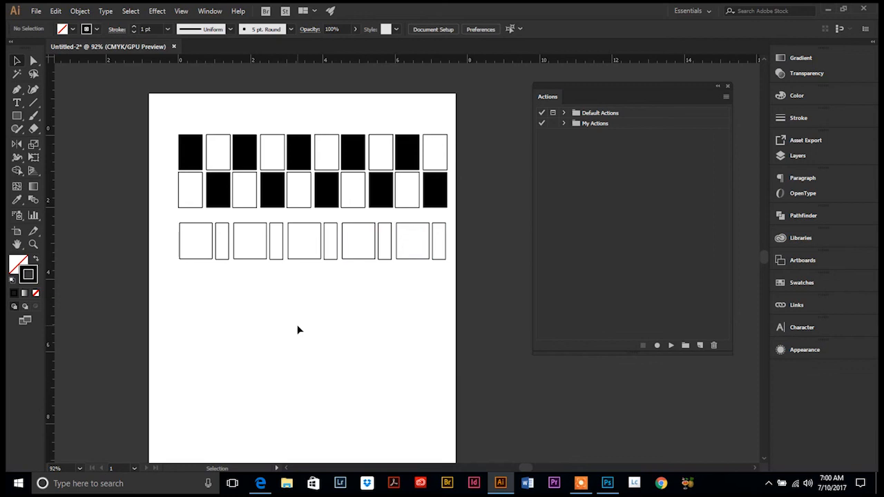
{"action": "mouse_move", "coordinate": [319, 324]}
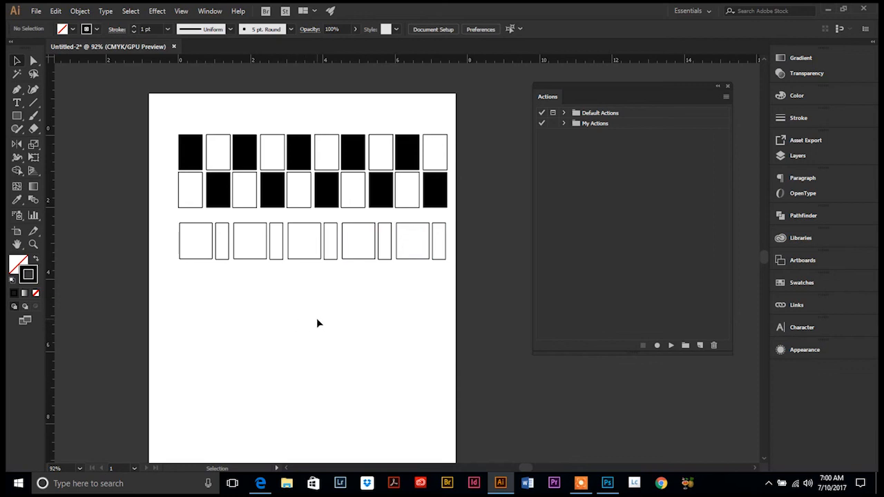
{"action": "mouse_move", "coordinate": [315, 323]}
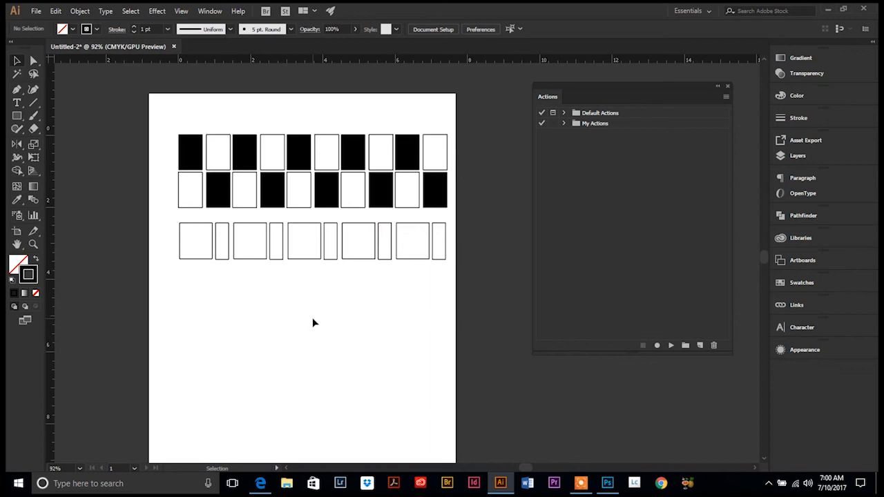
{"action": "mouse_move", "coordinate": [302, 309]}
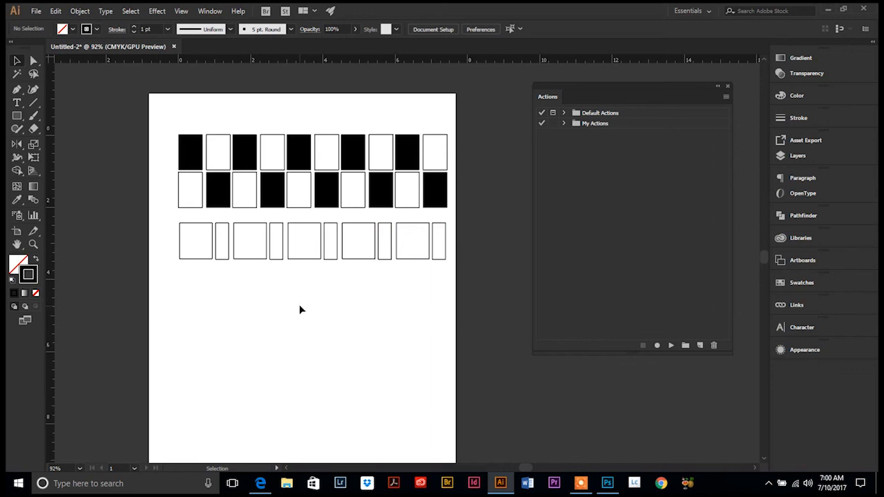
{"action": "mouse_move", "coordinate": [293, 312]}
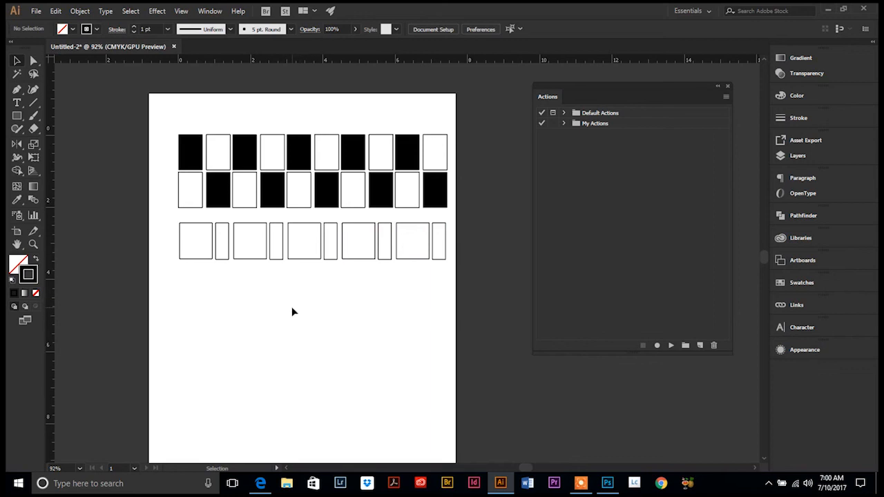
{"action": "mouse_move", "coordinate": [287, 317]}
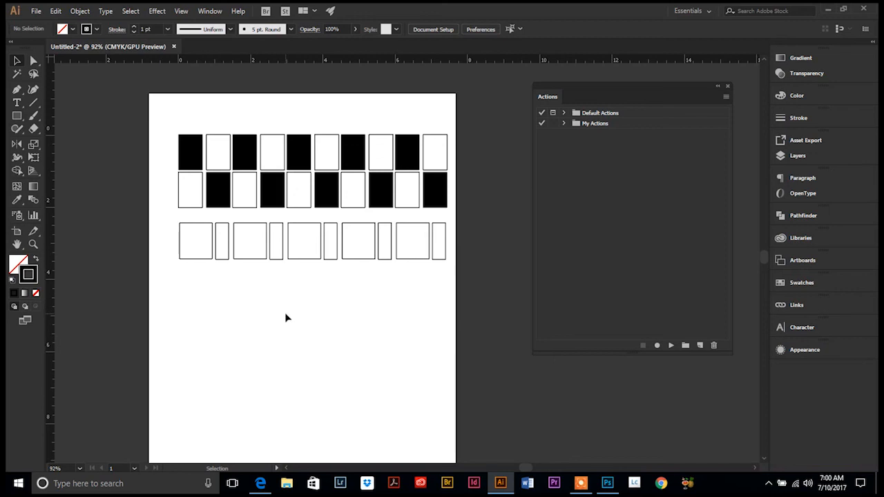
{"action": "mouse_move", "coordinate": [287, 319]}
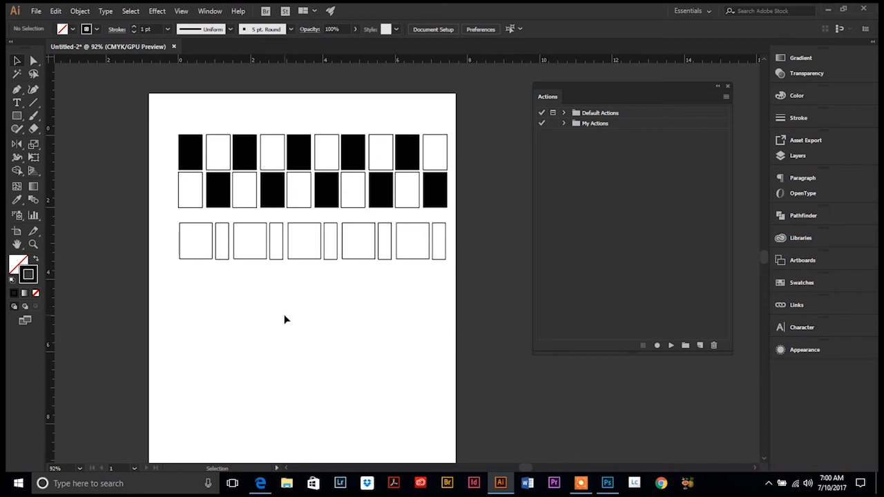